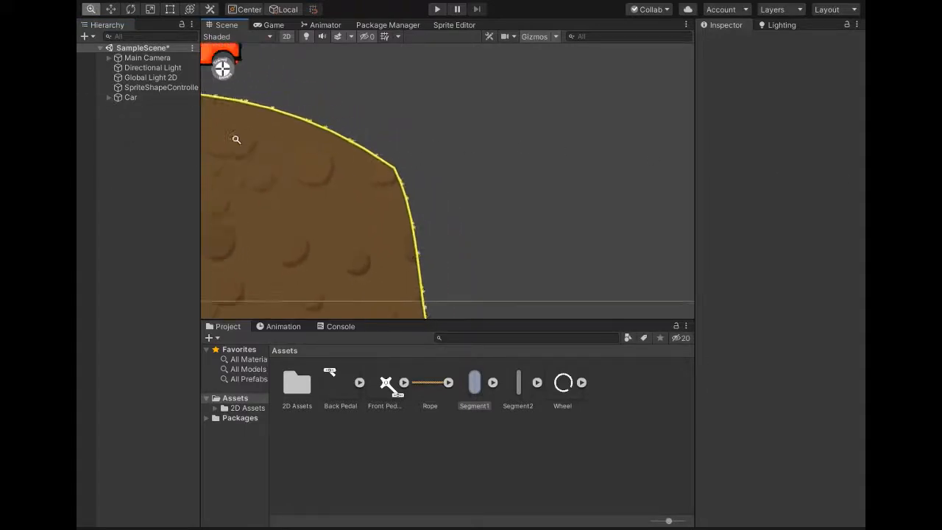
Preview the game view, then give Segment1 a Capsule Collider 2D.
click(273, 24)
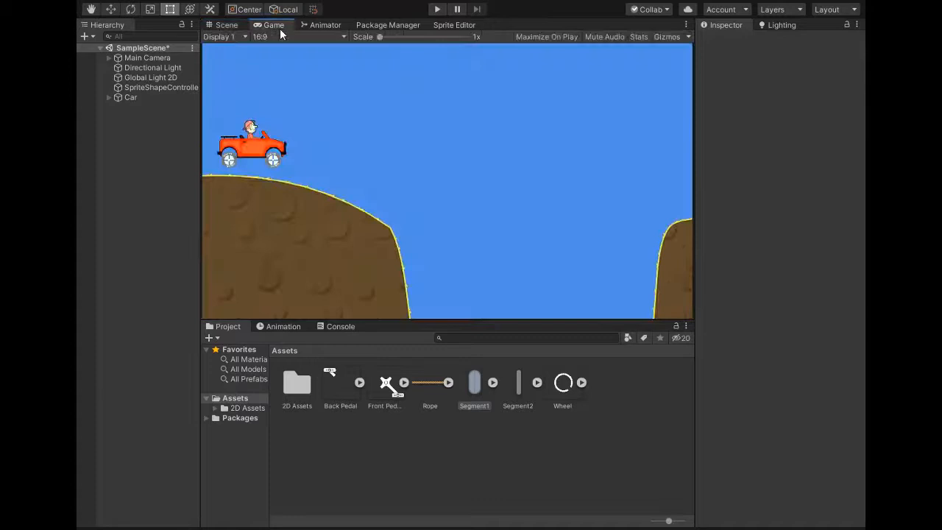
click(227, 24)
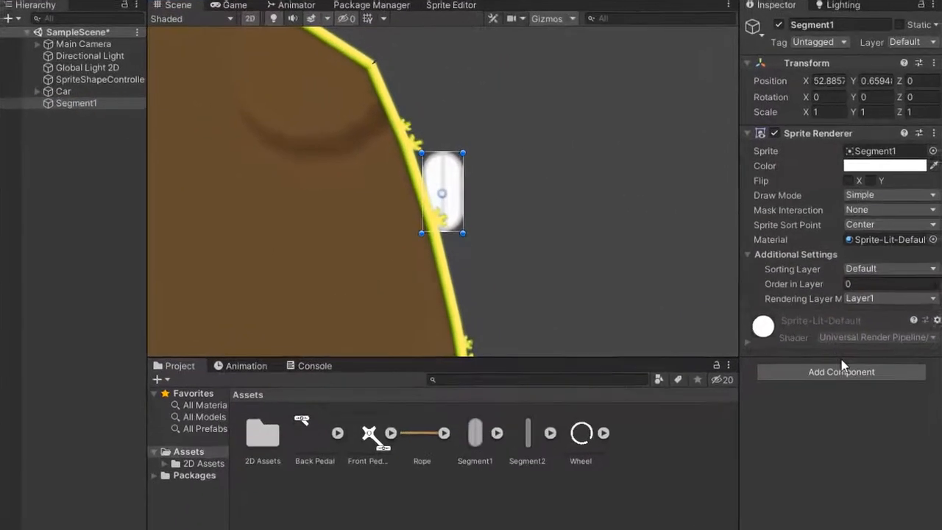
click(840, 371)
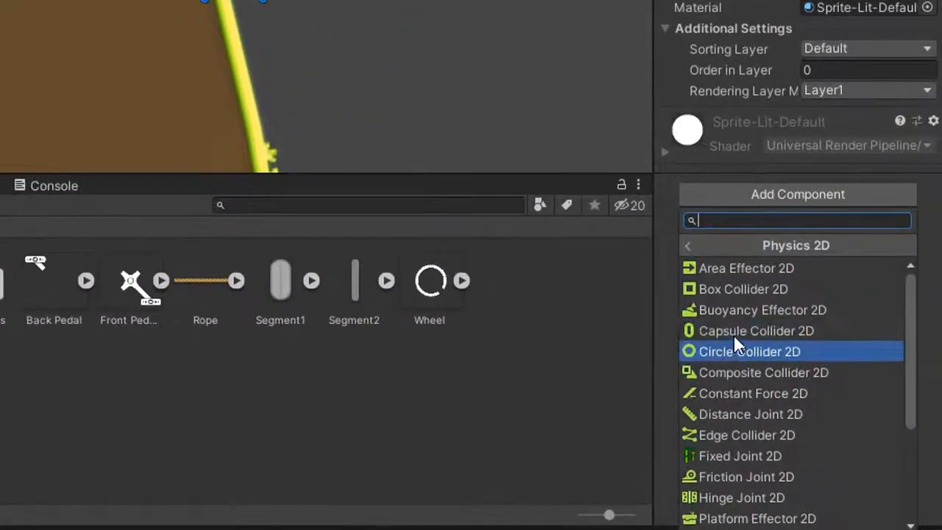
click(755, 330)
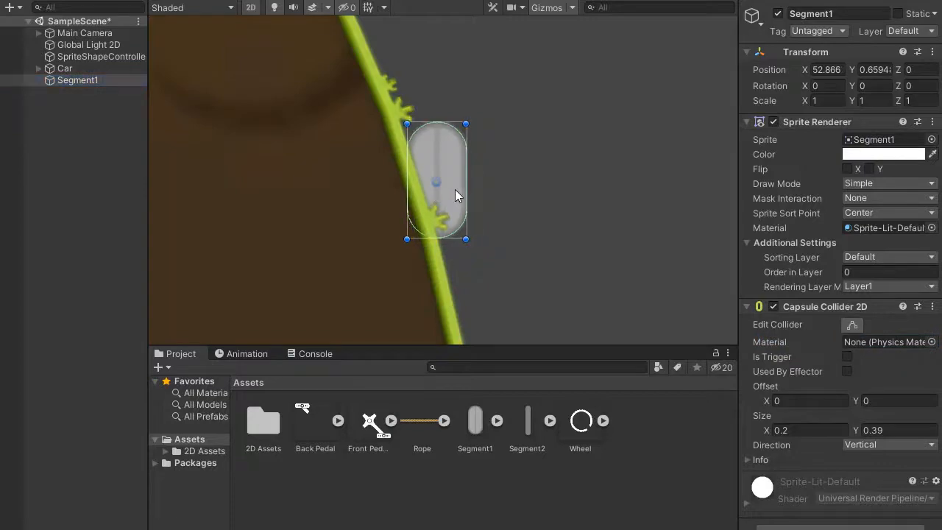
Add a Rigidbody 2D to Segment1 and change its Body Type.
click(839, 375)
text(r)
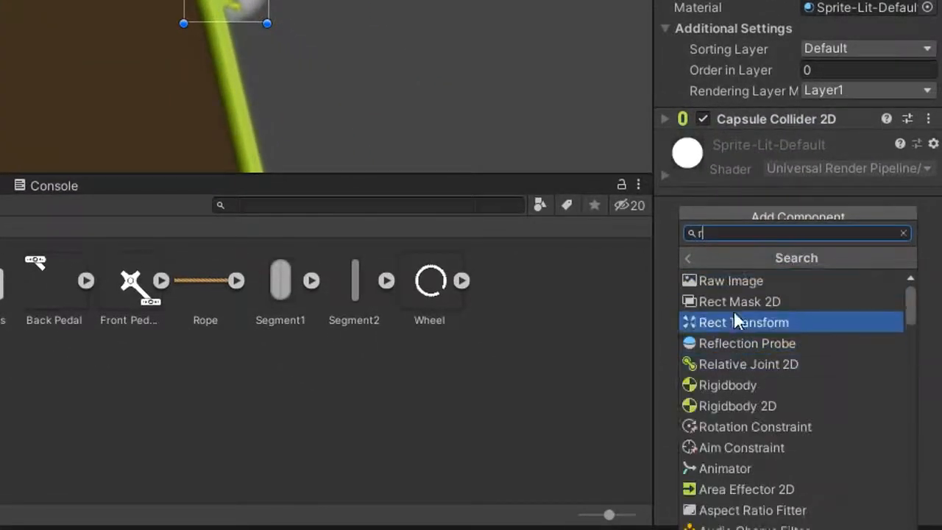
click(737, 406)
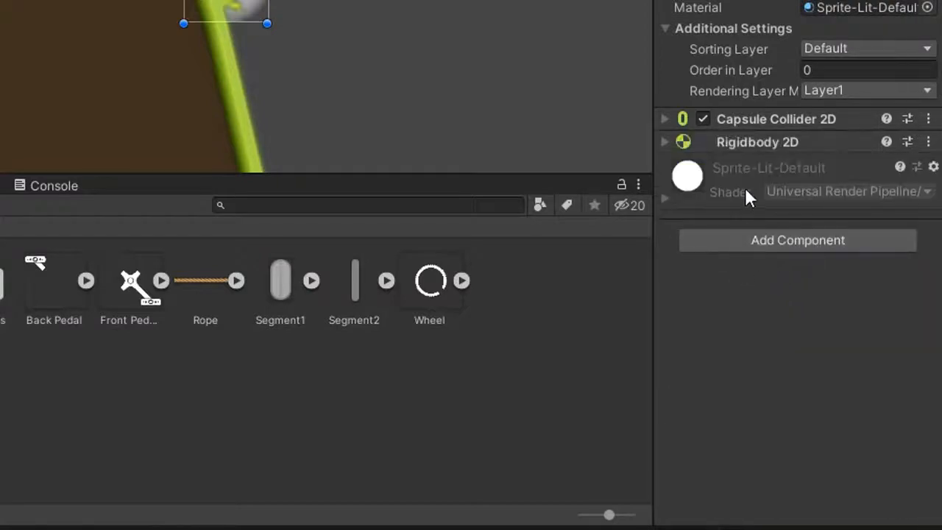
click(860, 145)
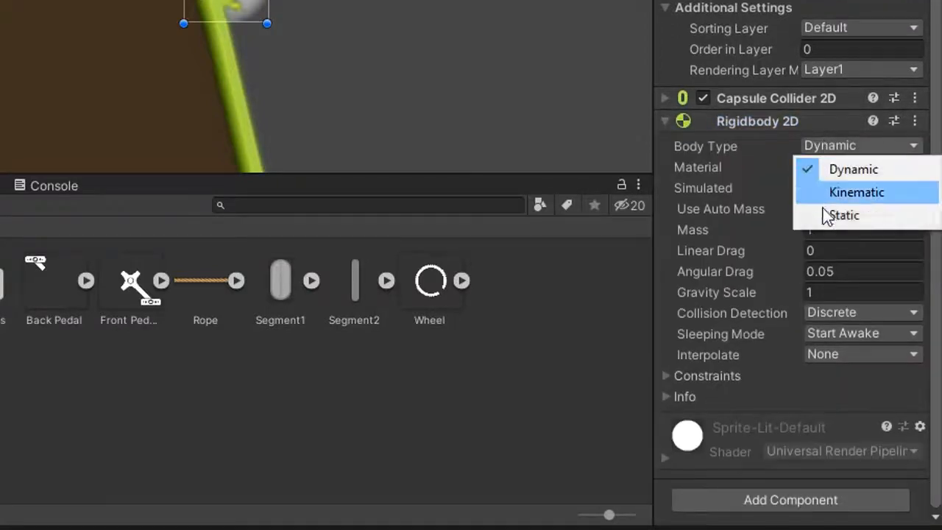
click(844, 215)
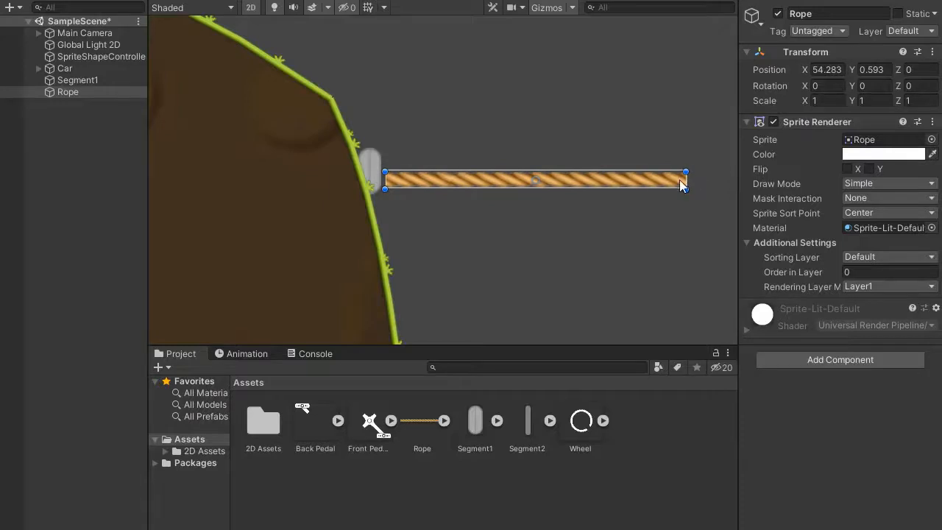
Set the Rope sprite's Sprite Renderer Draw Mode to Tiled.
drag(685, 179, 554, 178)
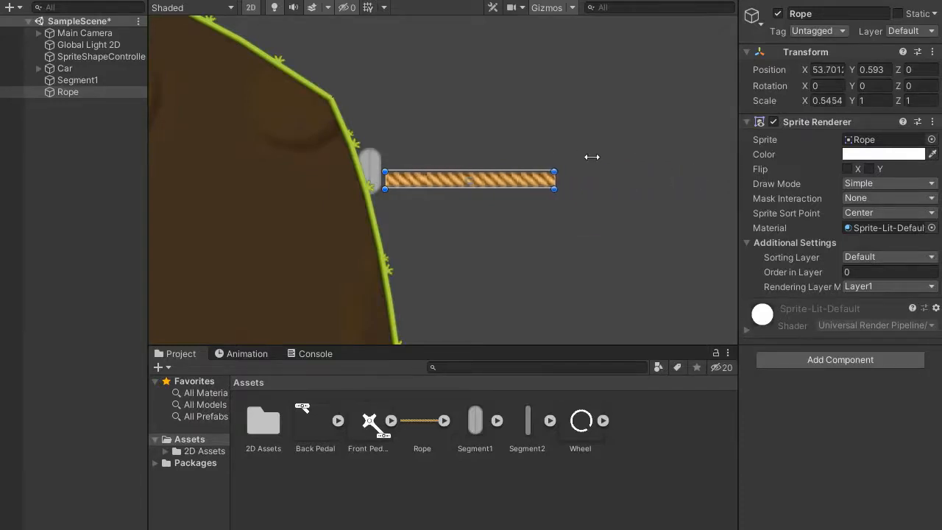
drag(553, 178, 684, 178)
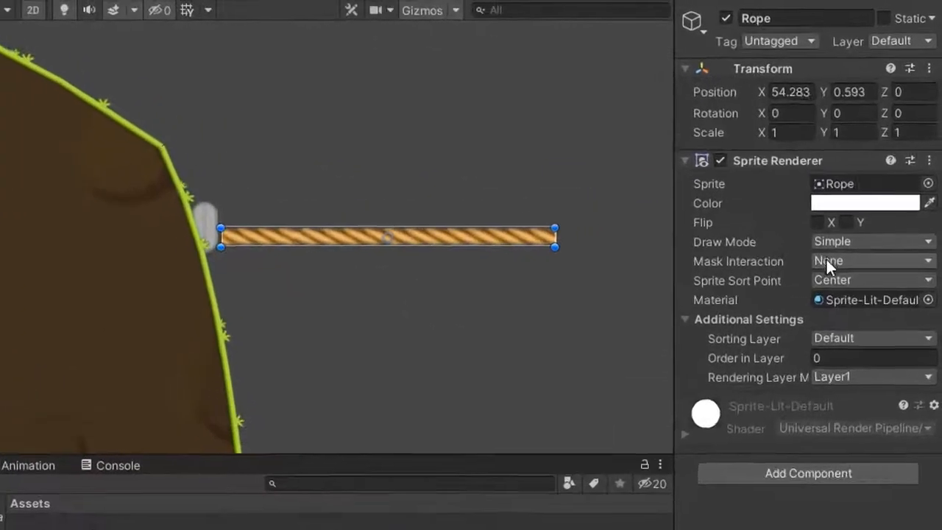
click(872, 261)
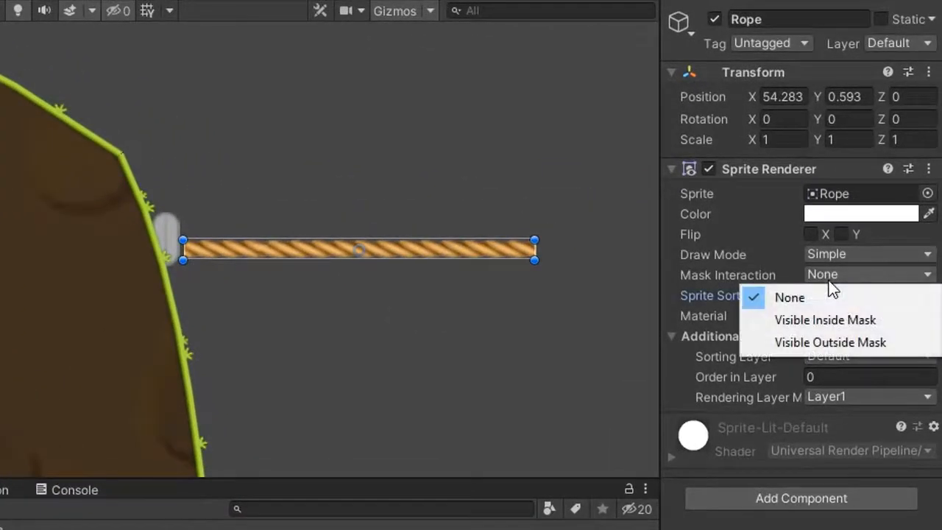
click(789, 298)
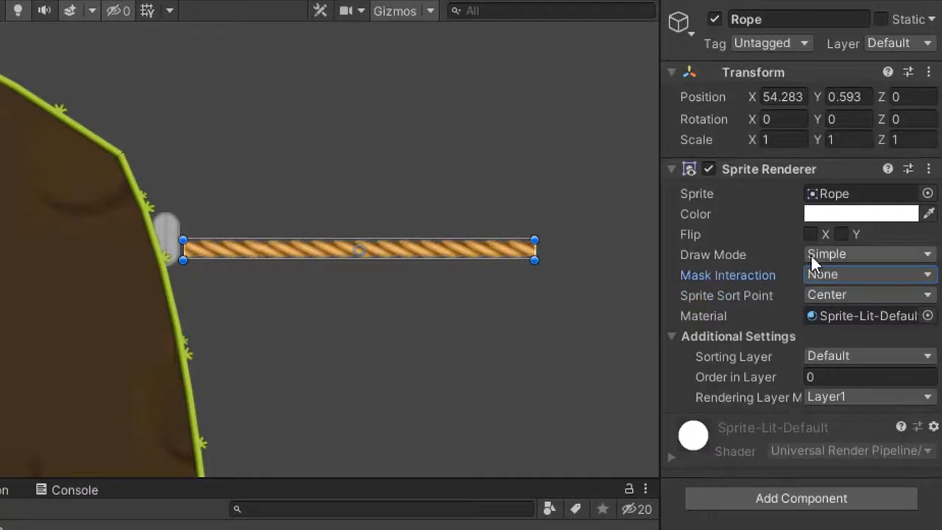
click(869, 254)
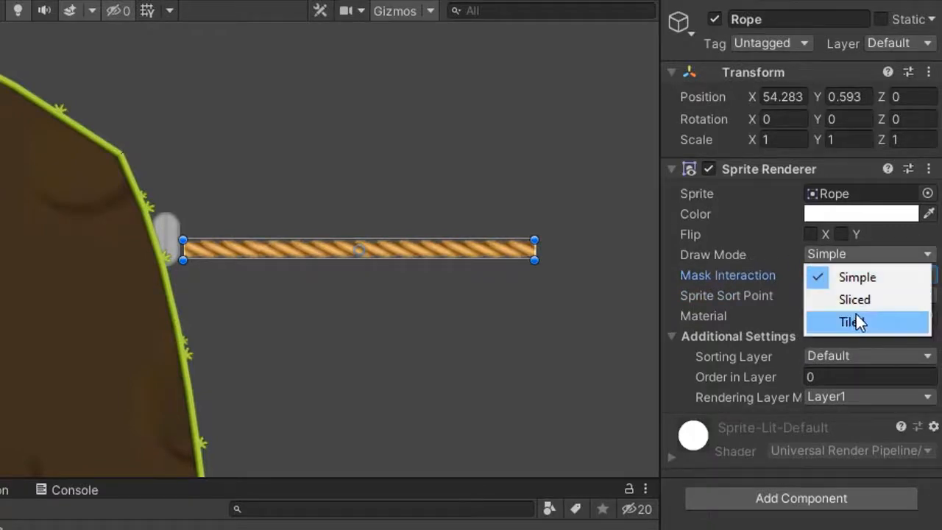
click(850, 322)
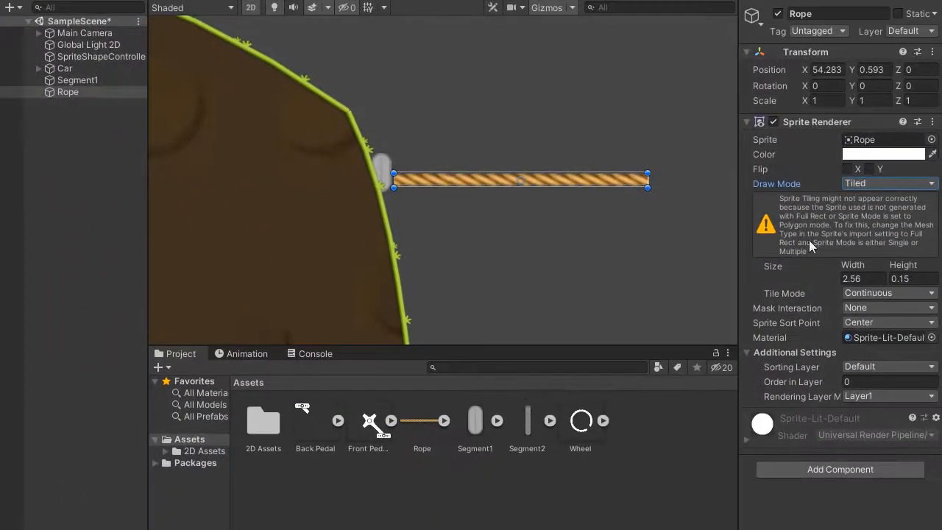
Set the Rope texture's Mesh Type to Full Rect and shorten the rope into a link.
click(422, 420)
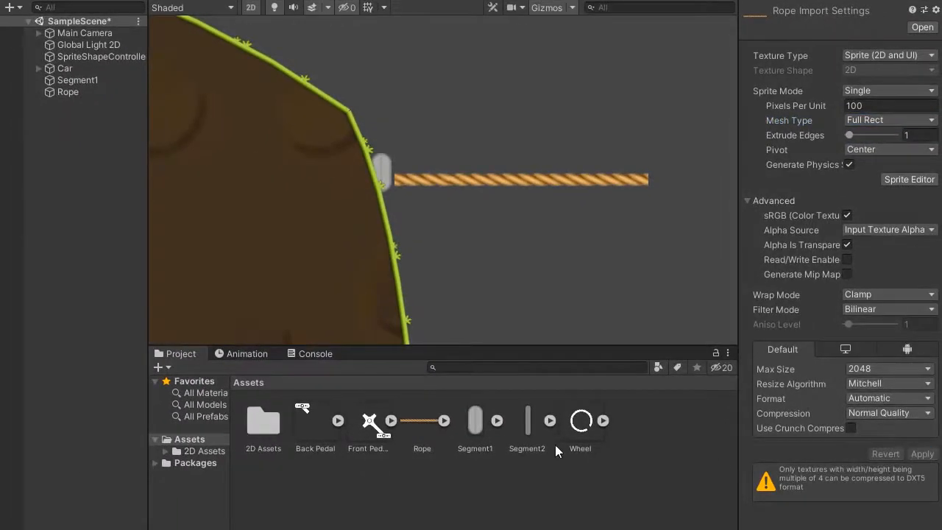
click(68, 91)
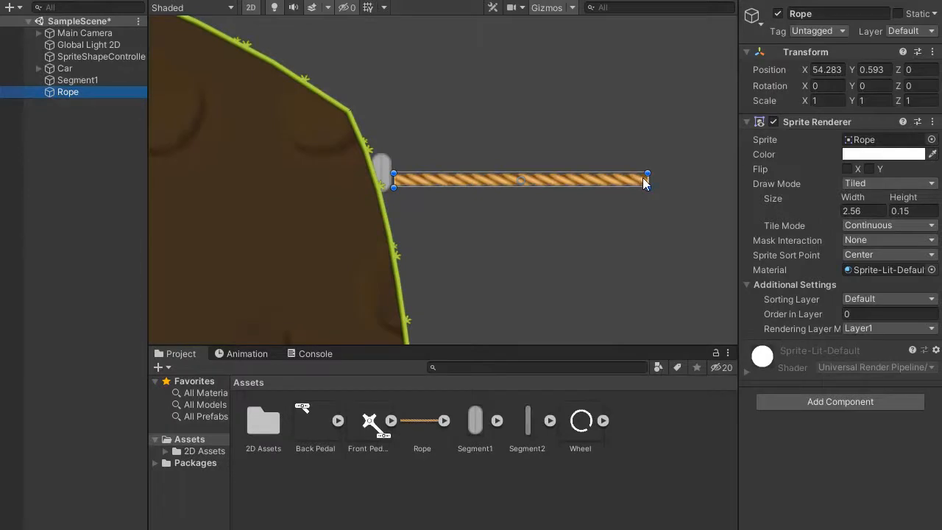
drag(647, 180, 452, 182)
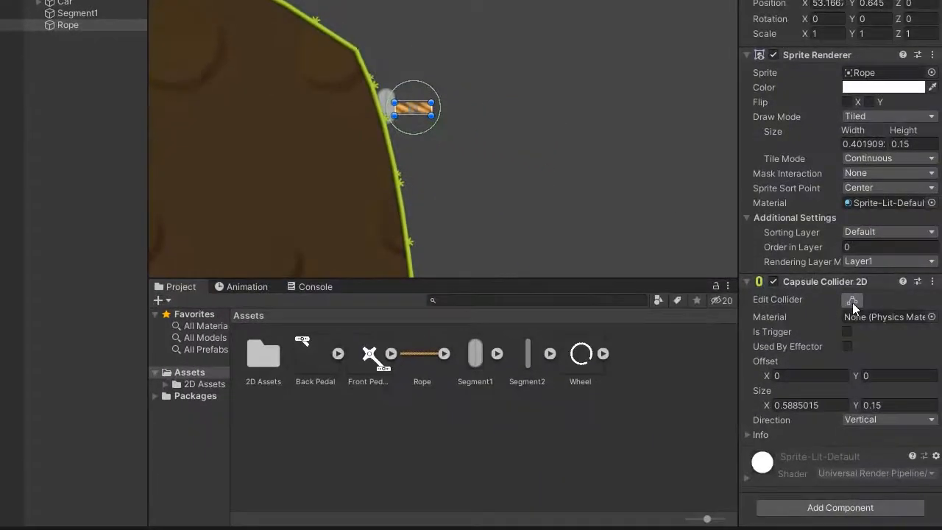
Edit the rope link's Capsule Collider 2D outline and add a Rigidbody 2D.
click(851, 298)
text(r)
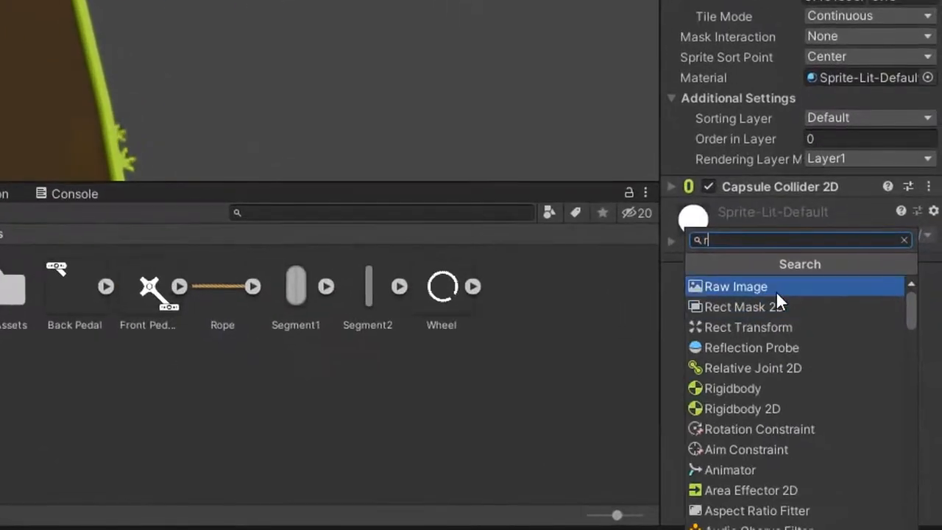
click(742, 409)
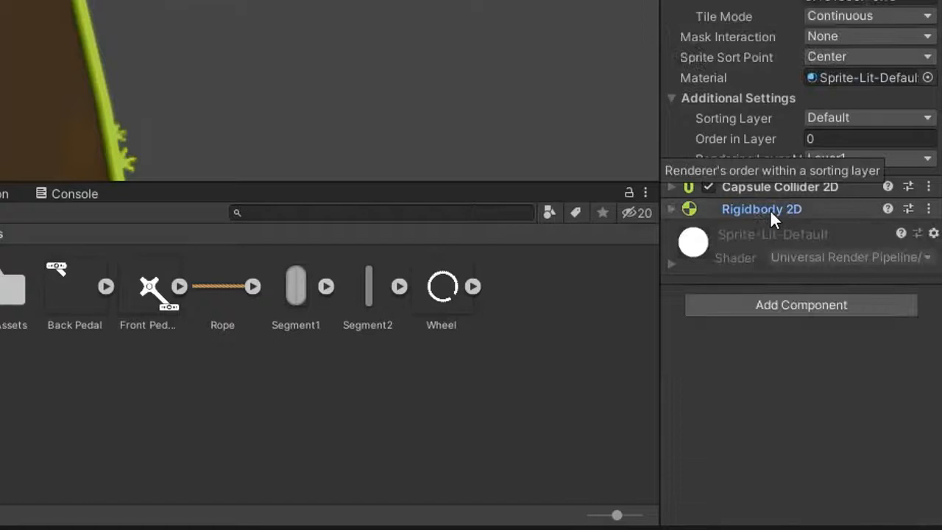
click(800, 304)
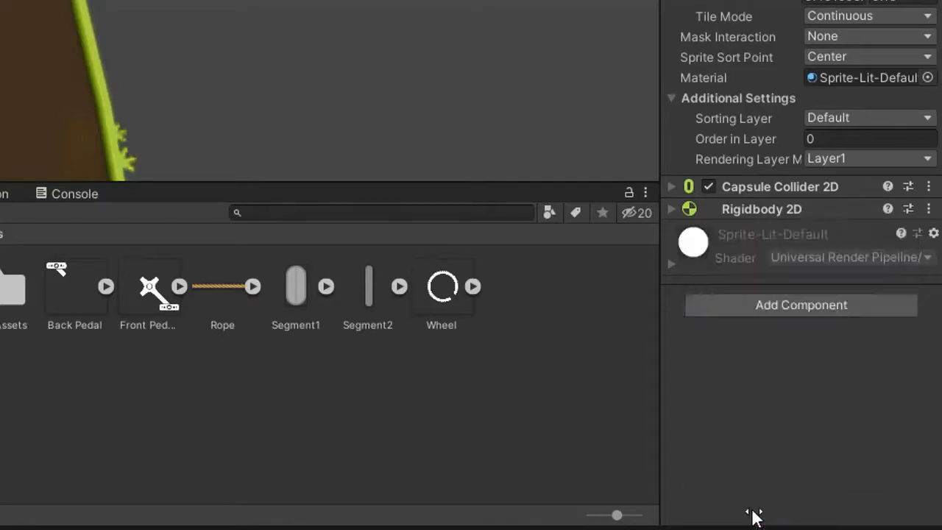
click(801, 305)
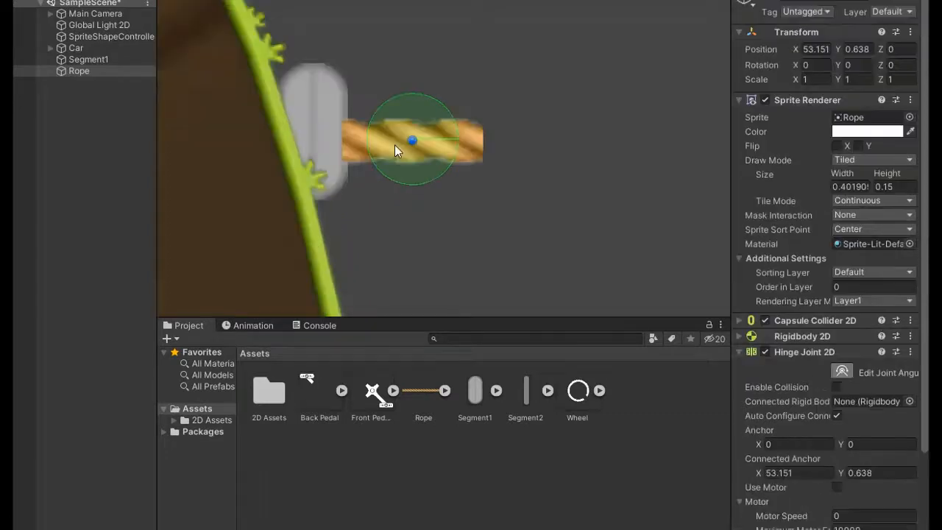
mouse_move(413, 148)
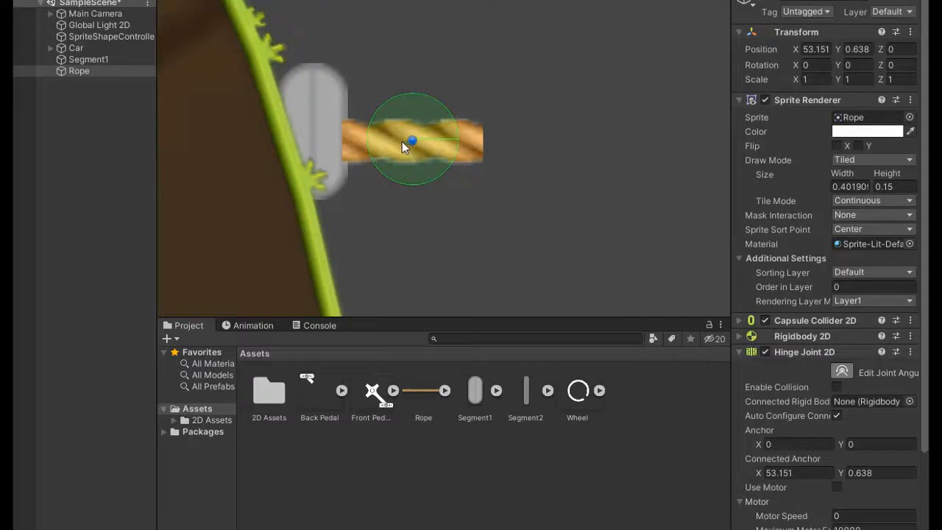
Place the rope link's Hinge Joint 2D anchor at its left end over Segment1.
drag(411, 140, 351, 144)
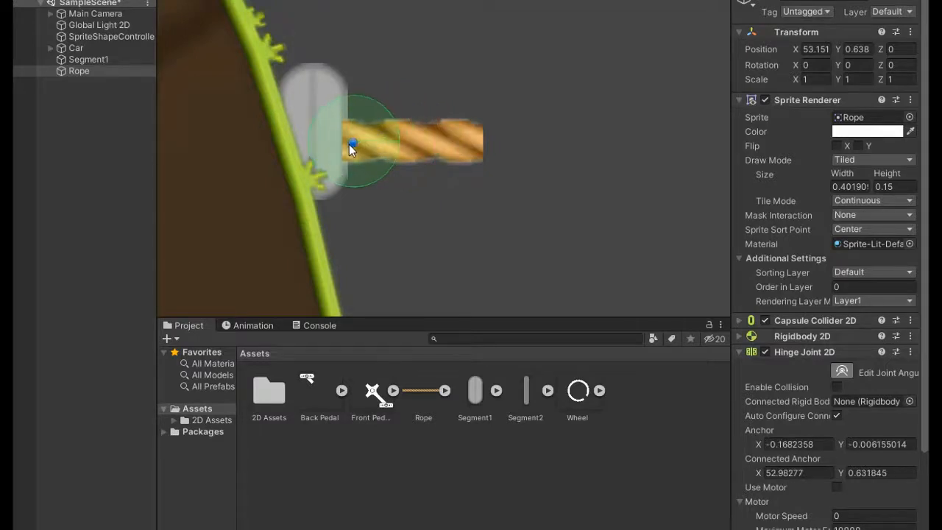
drag(353, 144, 350, 144)
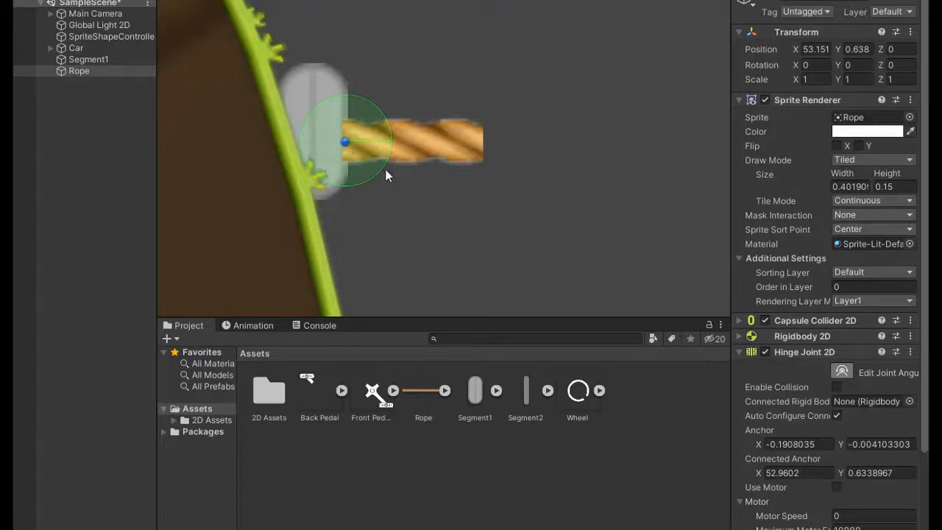
mouse_move(169, 129)
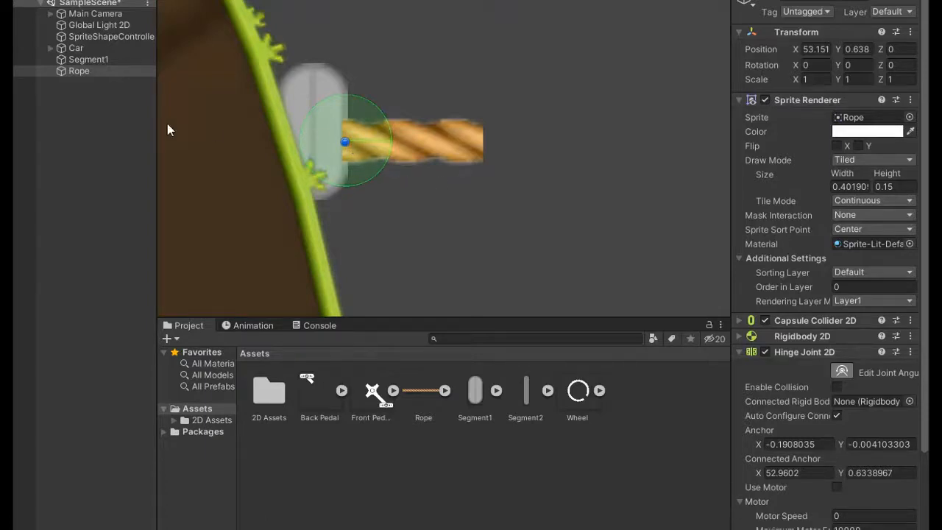
click(79, 71)
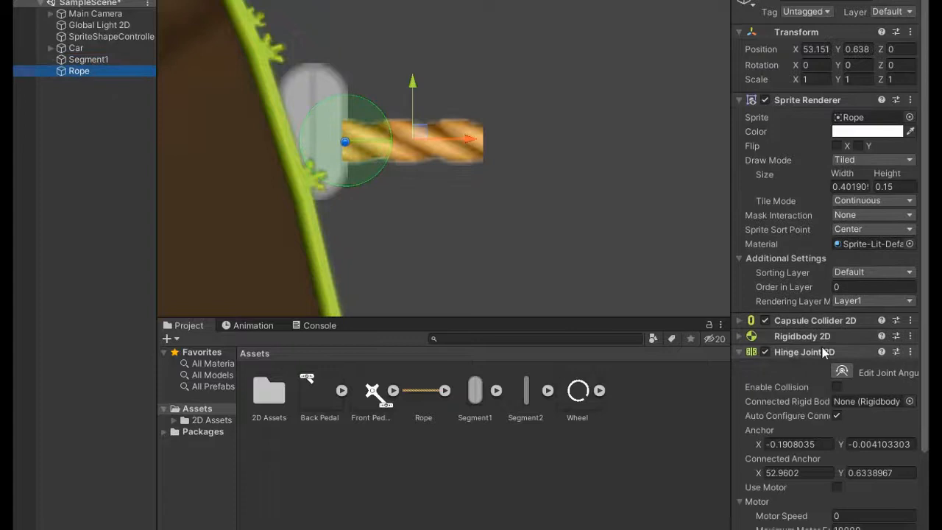
scroll(down, 3)
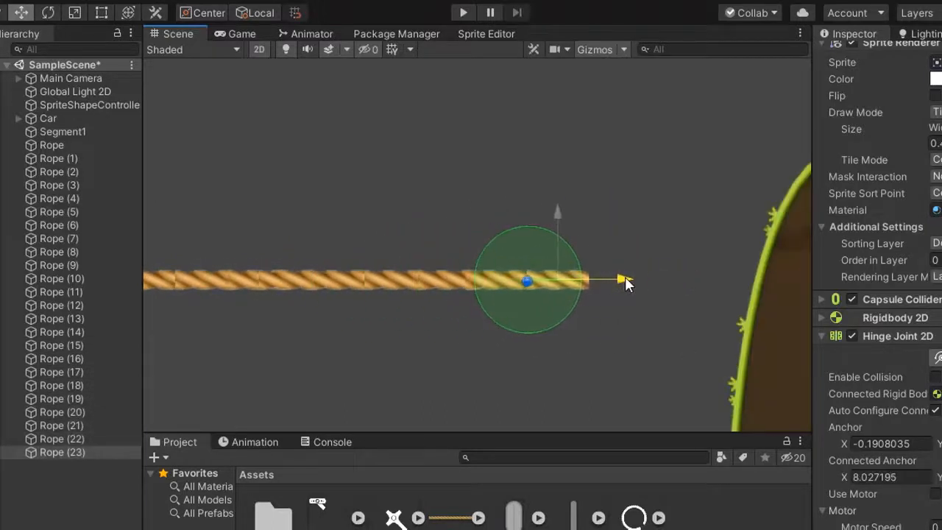
Move the newest Rope copy to the end of the 27-link chain.
drag(624, 281, 790, 284)
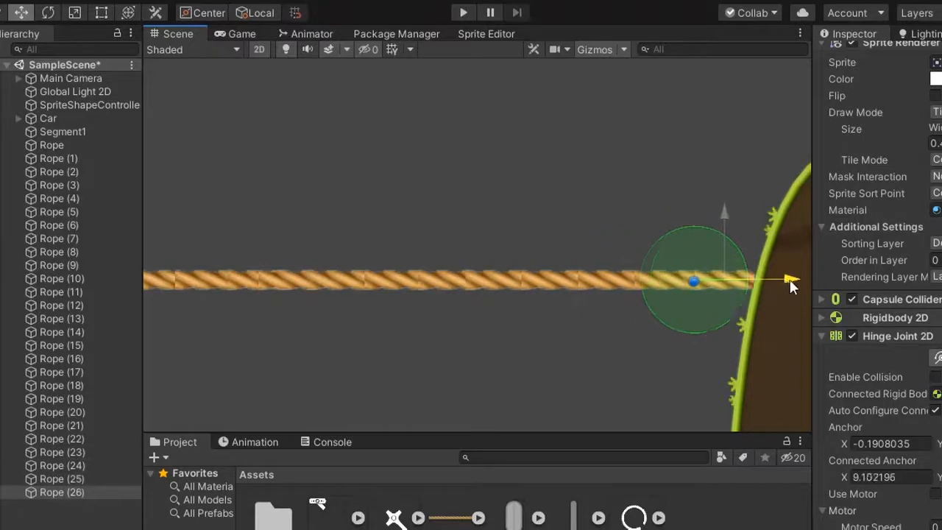
click(59, 238)
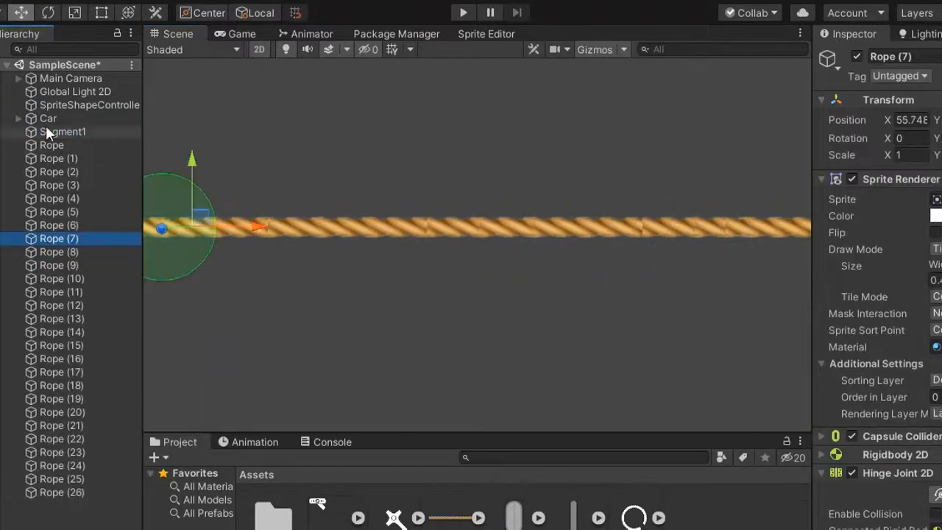
click(63, 131)
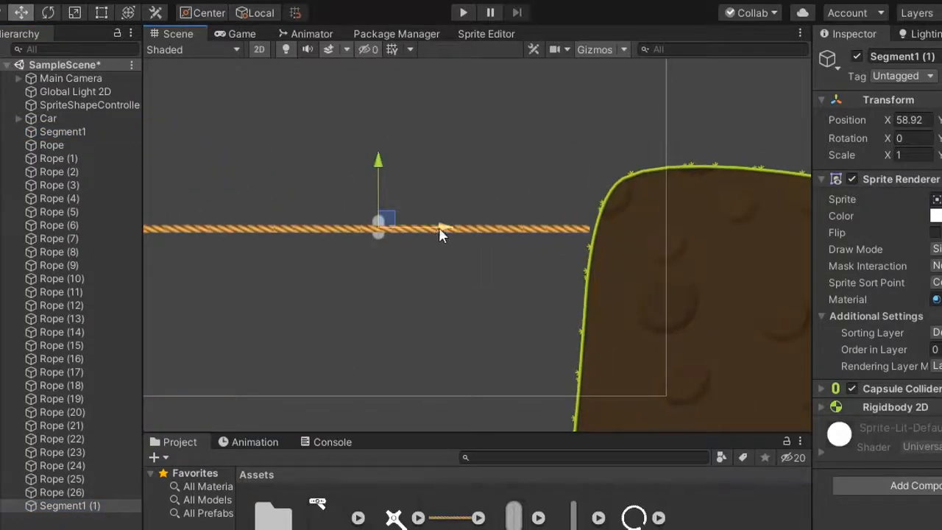
Drag the Segment1 copy to the rope's right end at the cliff edge.
drag(378, 219, 592, 223)
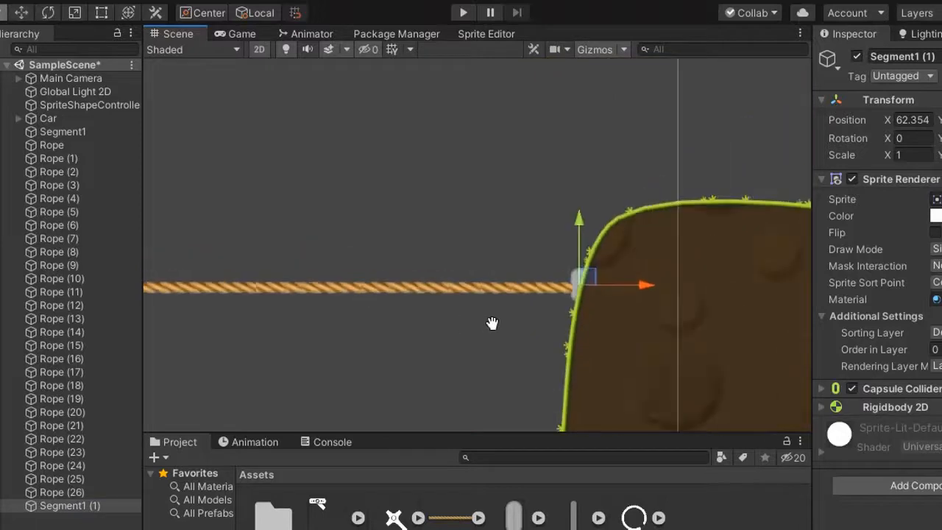
click(51, 145)
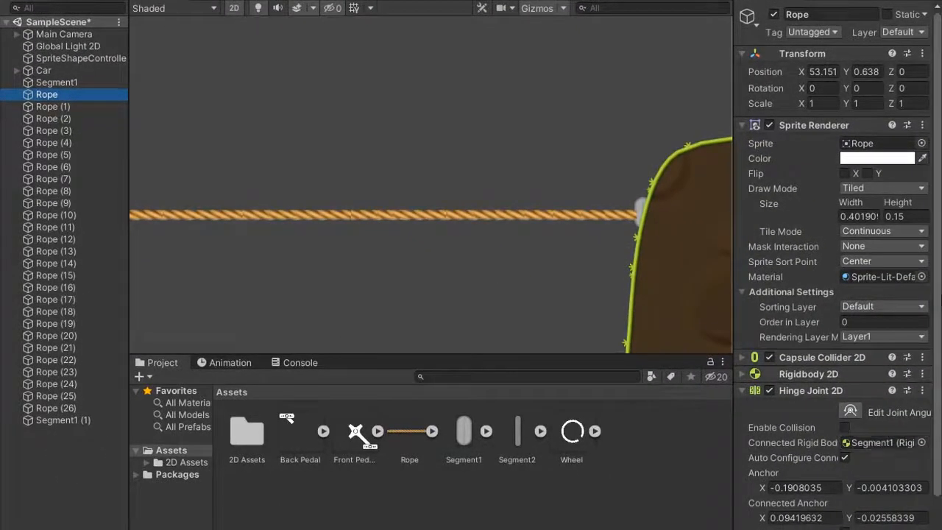
Connect early links' hinge joints, including Rope (5) and Rope (11), to their preceding links.
click(742, 125)
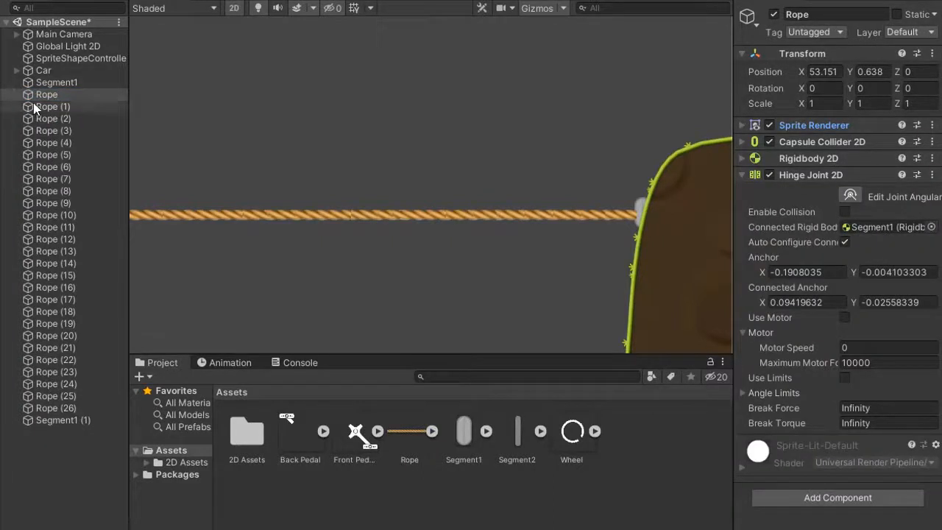
click(52, 106)
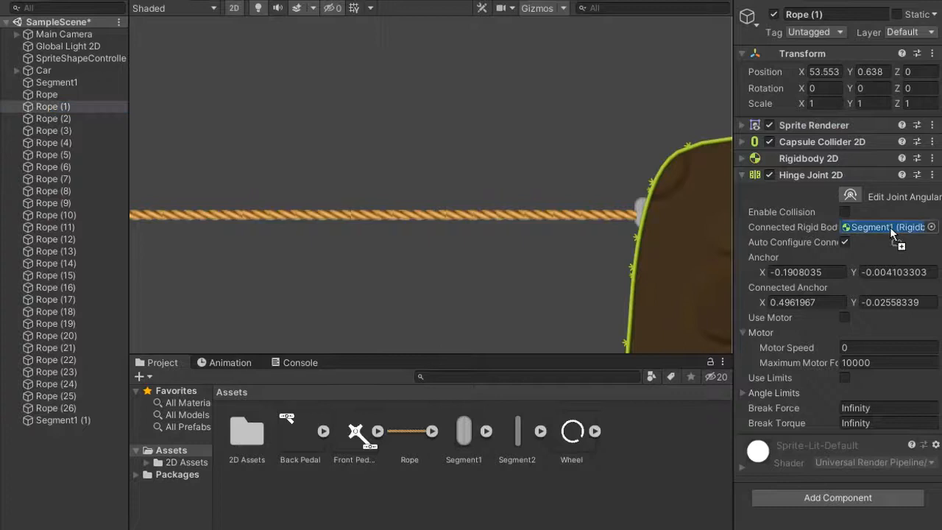
click(53, 118)
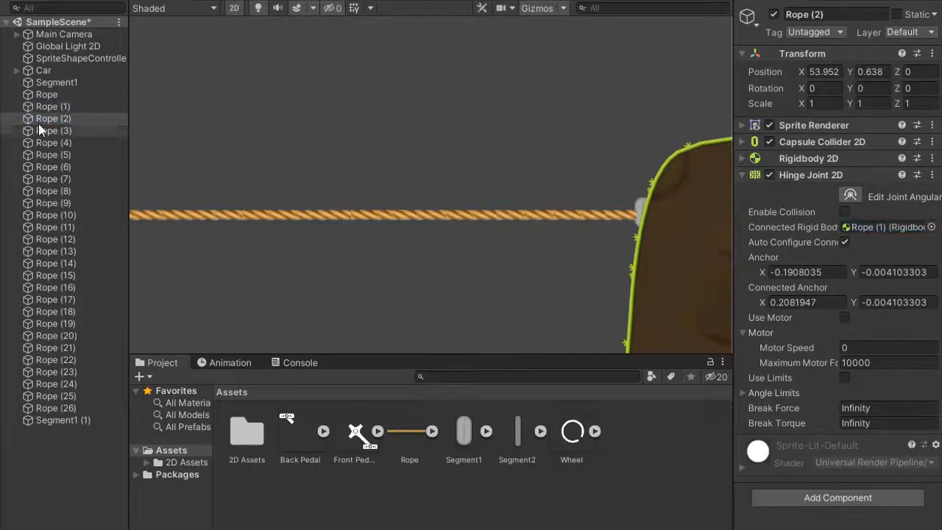
click(53, 155)
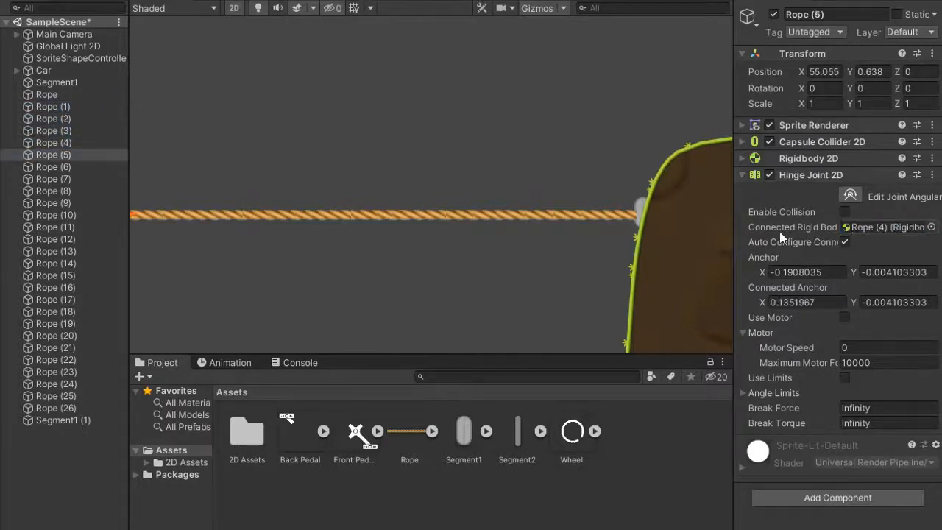
click(53, 178)
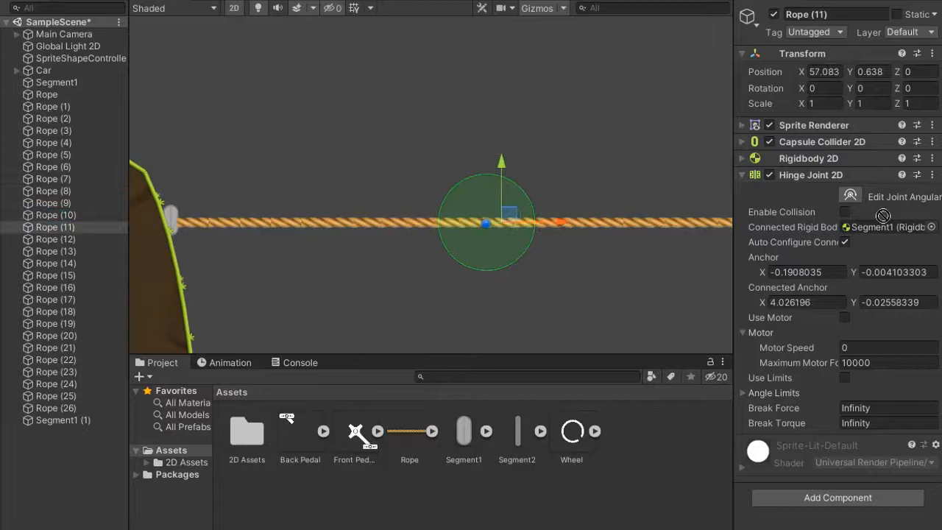
click(55, 263)
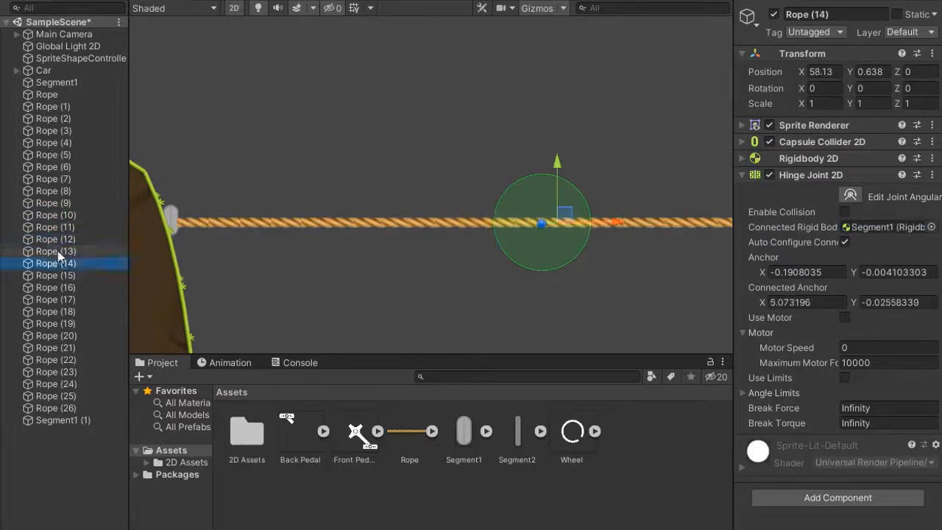
Connect later links, including Rope (20) to Rope (19) and Rope (24), to preceding links.
click(54, 275)
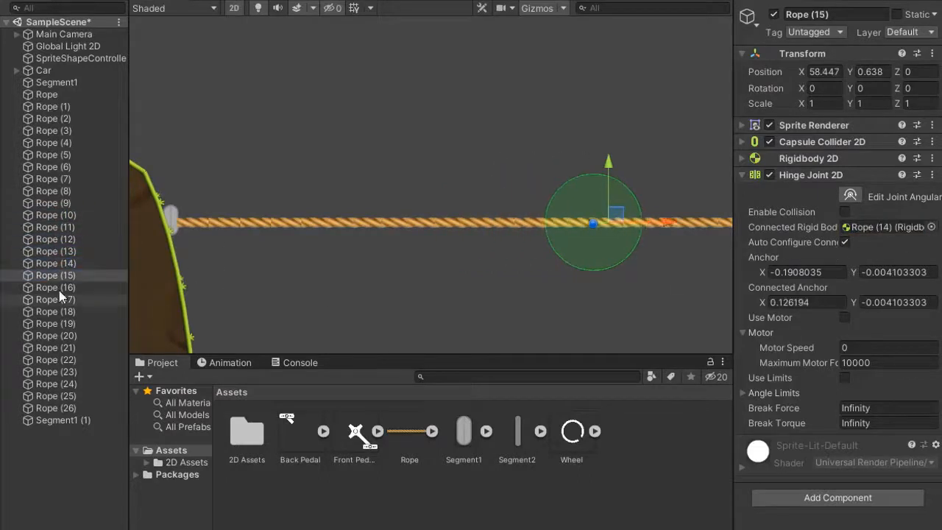
click(55, 311)
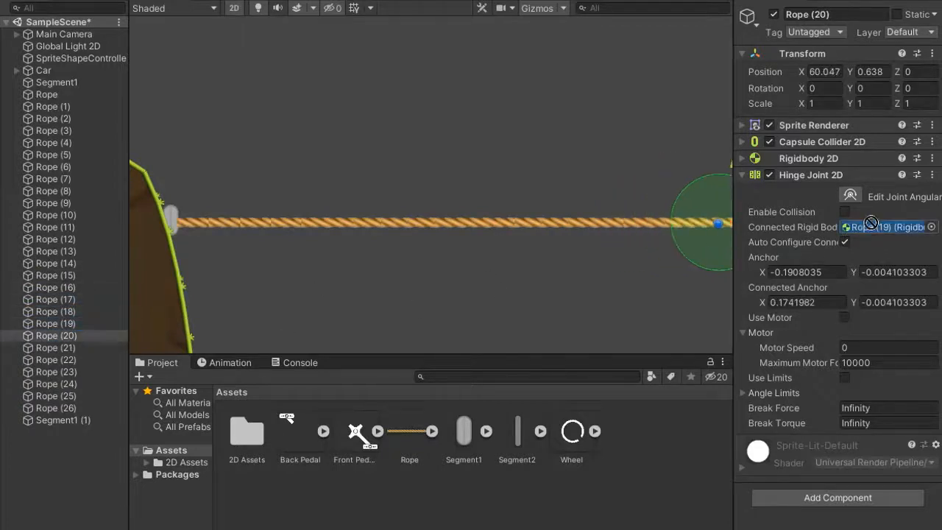
click(56, 335)
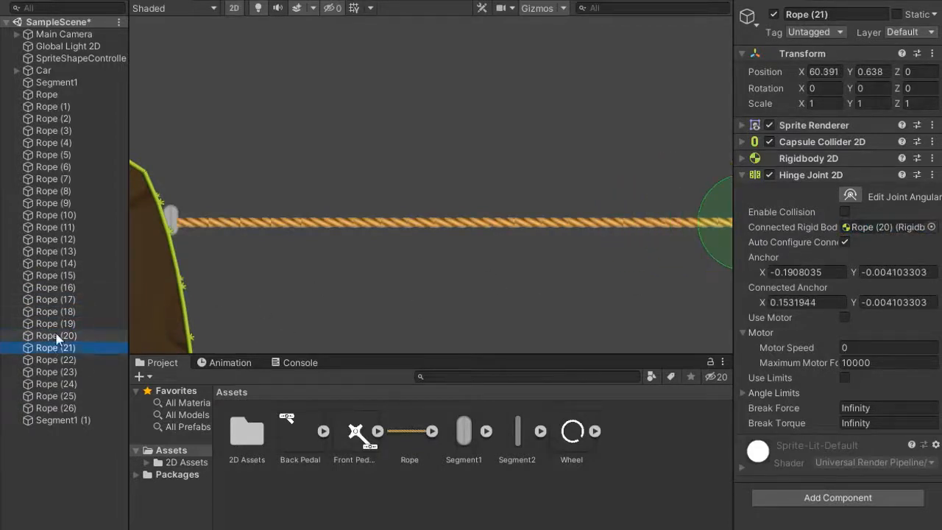
click(55, 359)
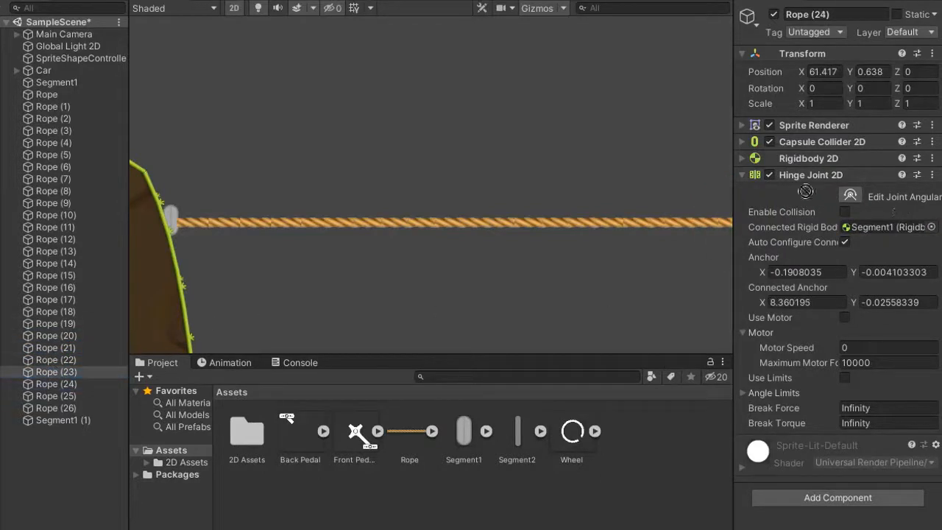
click(55, 407)
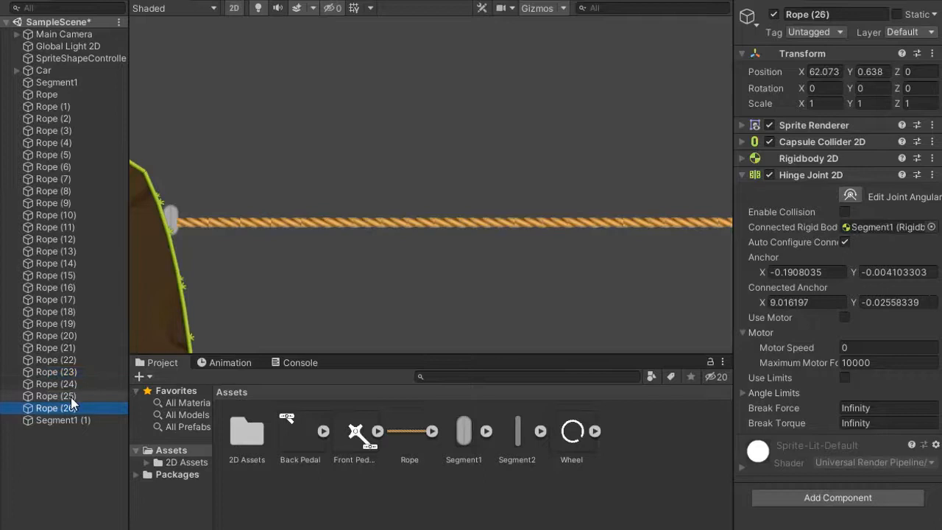
click(62, 420)
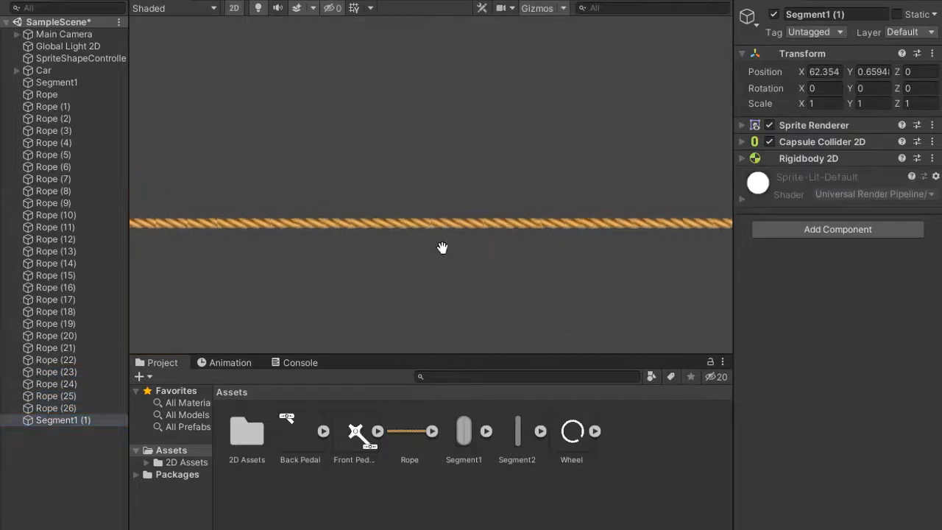
Give Segment1 (1) a Hinge Joint 2D connected to Rope (26).
click(836, 229)
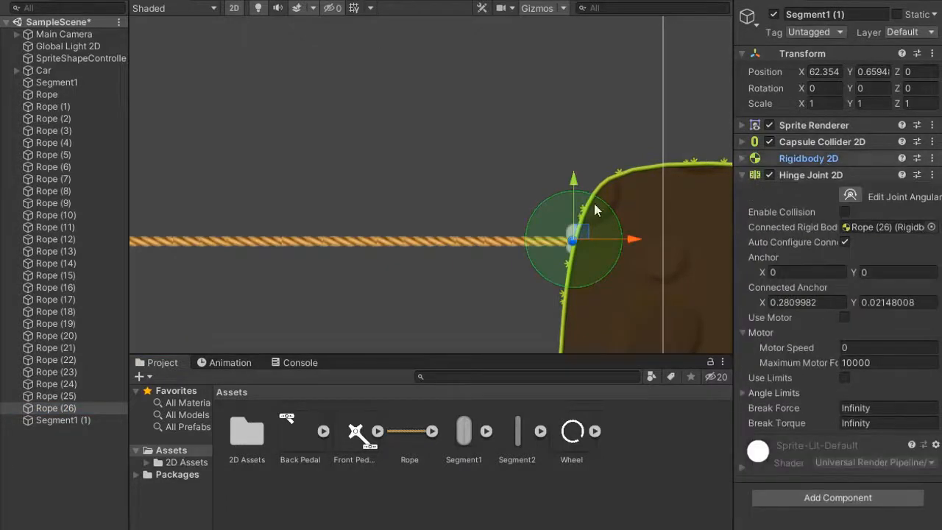
click(63, 420)
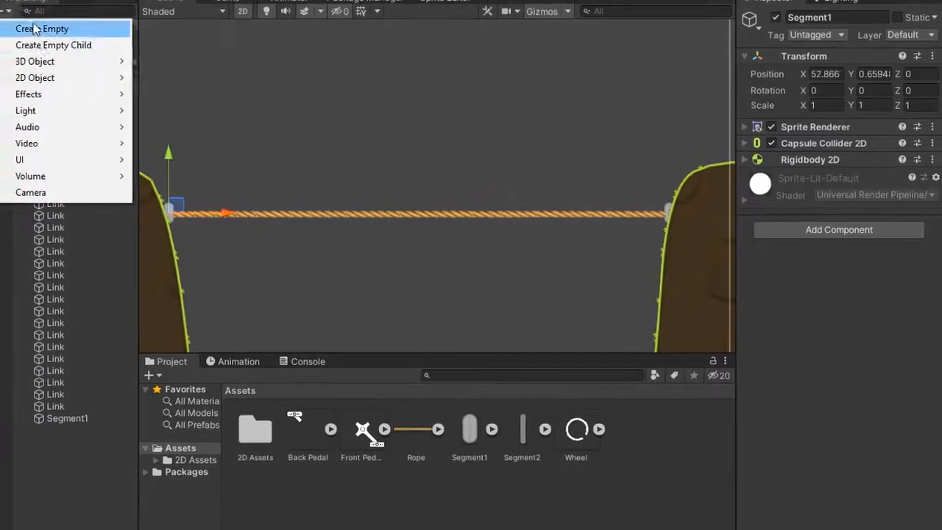
Create an empty Rope object and parent every link and both end pieces under it.
click(41, 28)
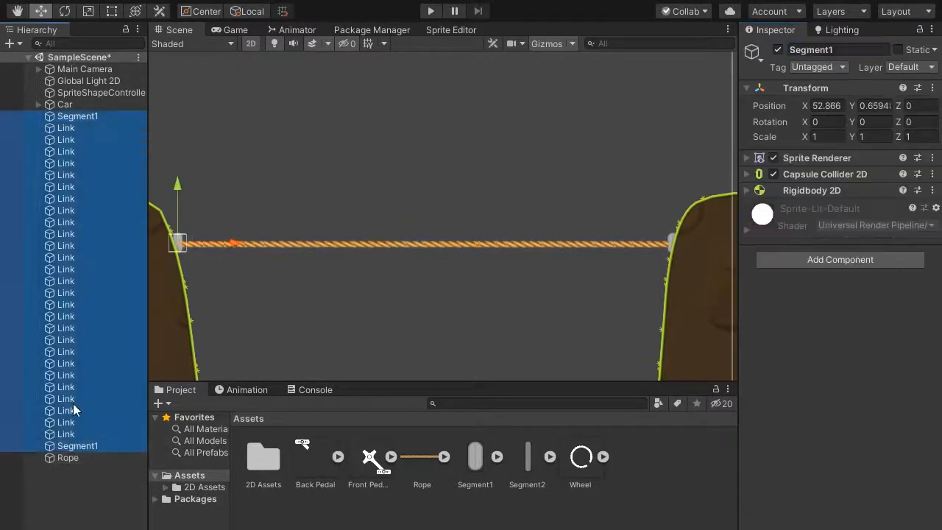
click(39, 116)
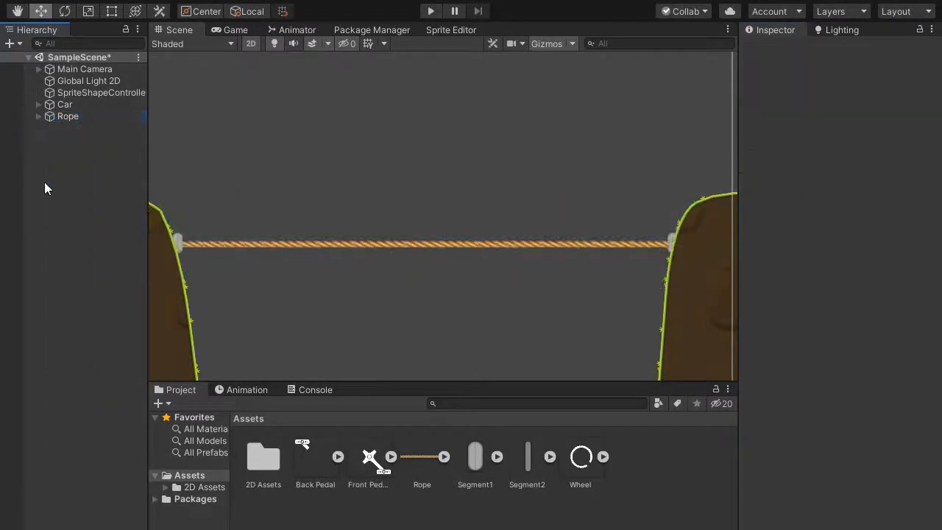
click(67, 115)
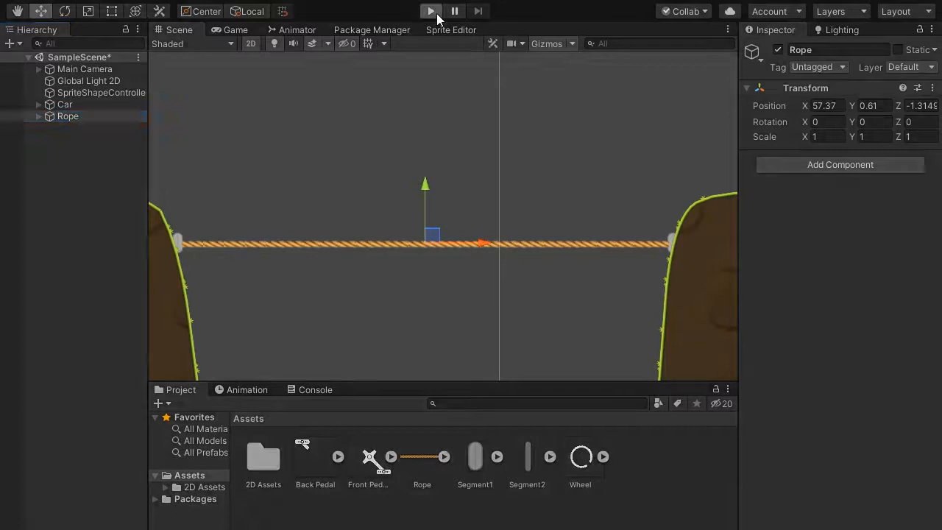
Test the rope bridge in Play mode, then set Rope (1) rotation Z to -91.25.
click(430, 11)
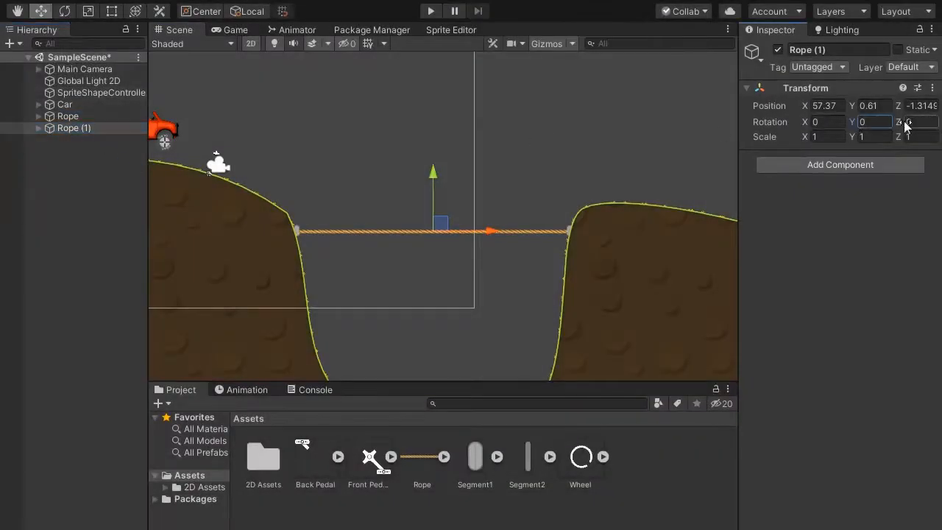
text(-91.25)
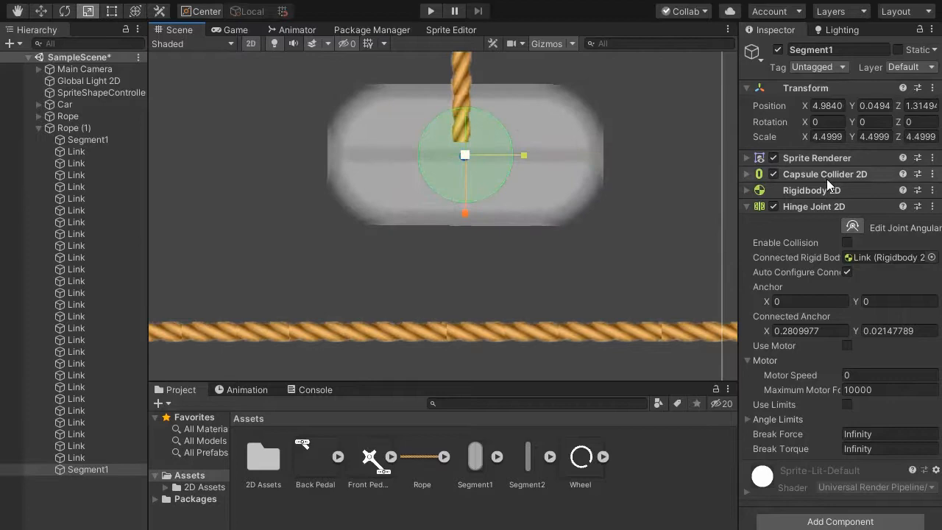
Confirm the top rope segment's Rigidbody 2D is Static, then run the scene in Play mode.
click(746, 190)
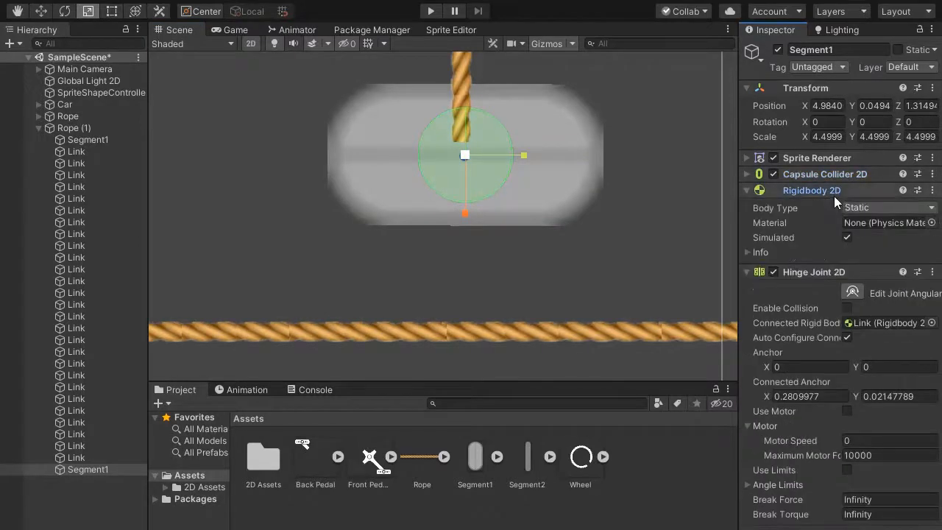
click(430, 11)
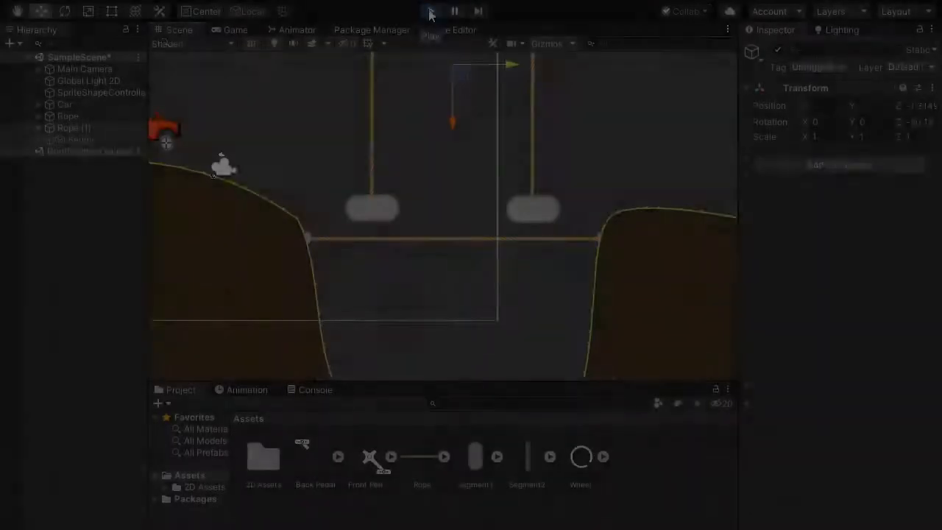
click(430, 11)
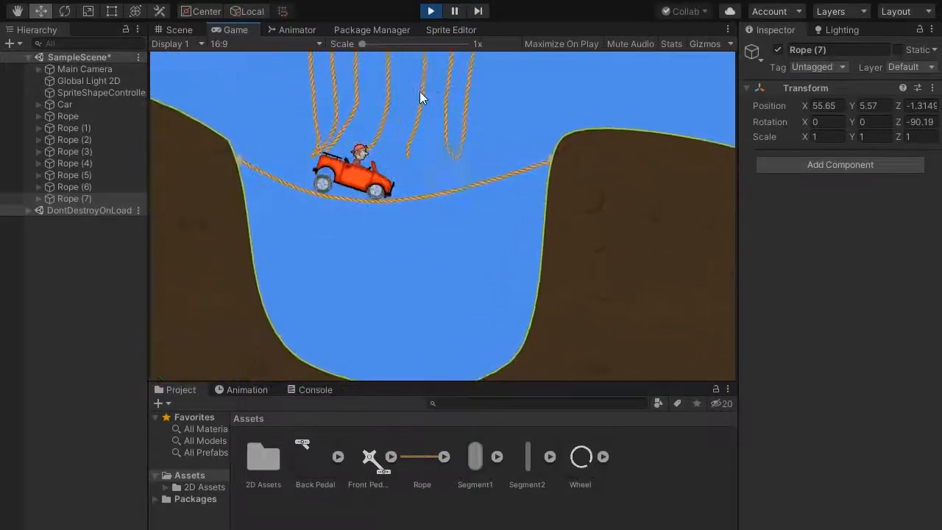
Stop Play mode and return to the Scene view of the new SampleScene.
click(431, 11)
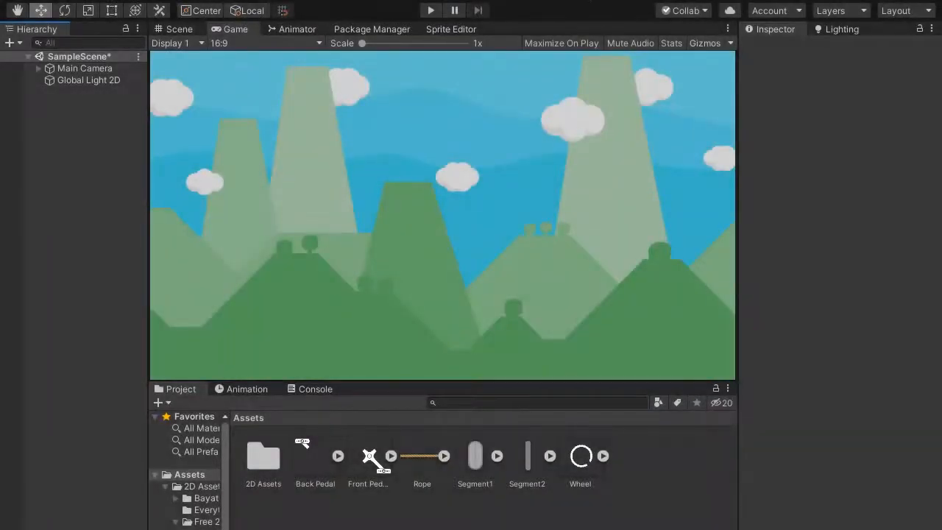
mouse_move(479, 139)
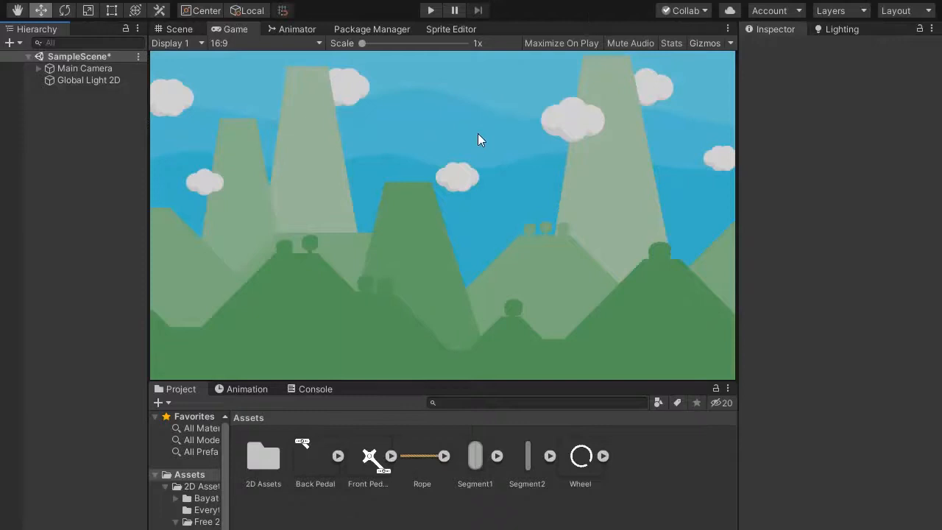
click(179, 29)
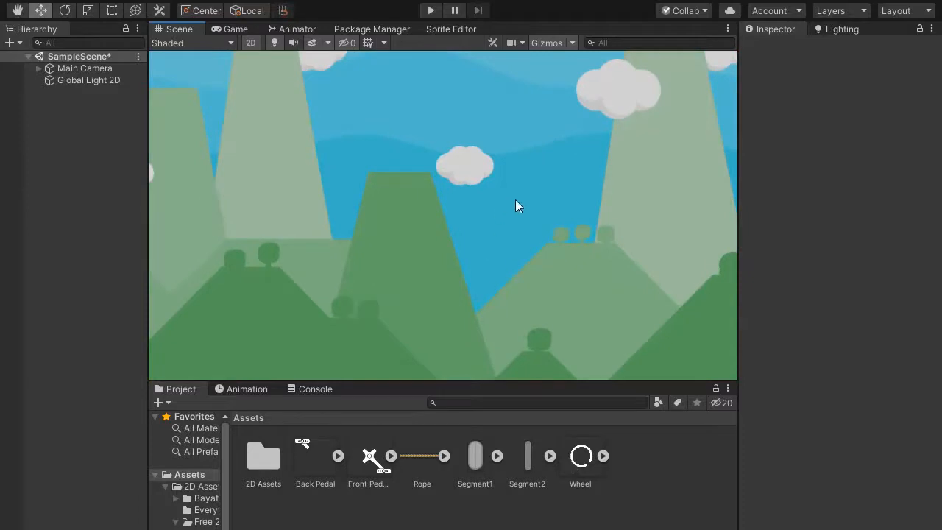
Place the Wheel sprite in the scene on the Background sorting layer.
drag(580, 456, 530, 192)
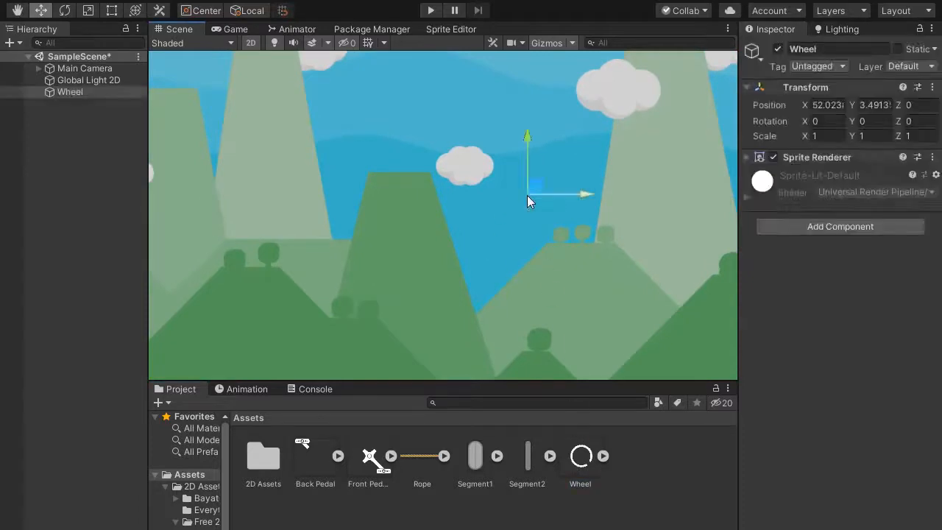
click(888, 292)
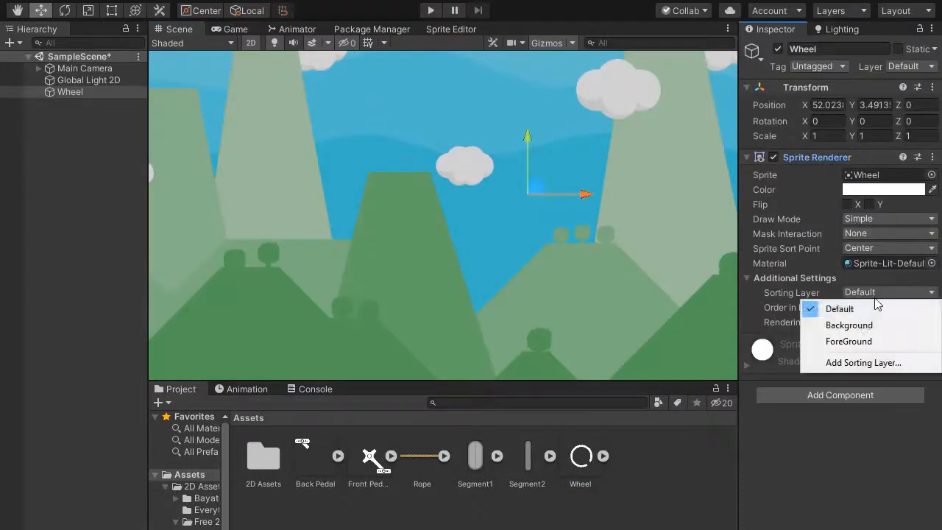
click(849, 324)
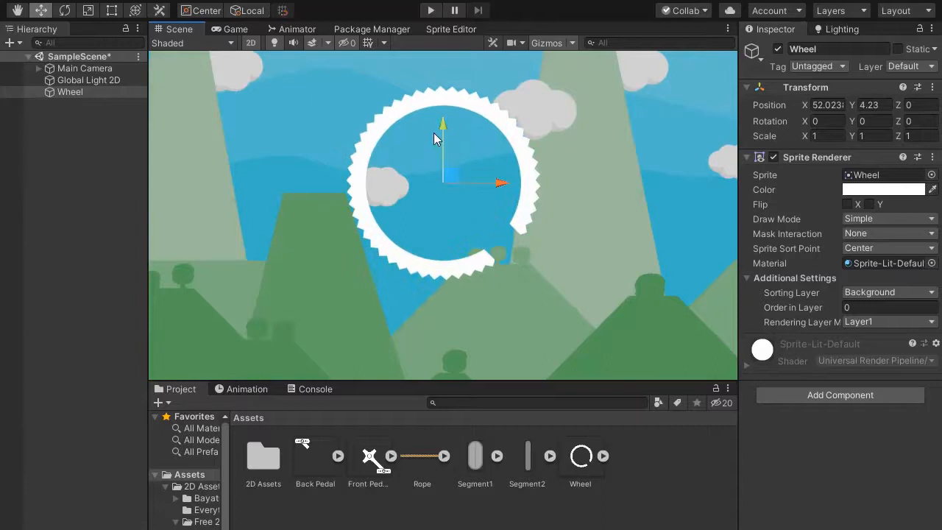
Set the Wheel's Transform Scale X and Y to 0.5.
click(828, 135)
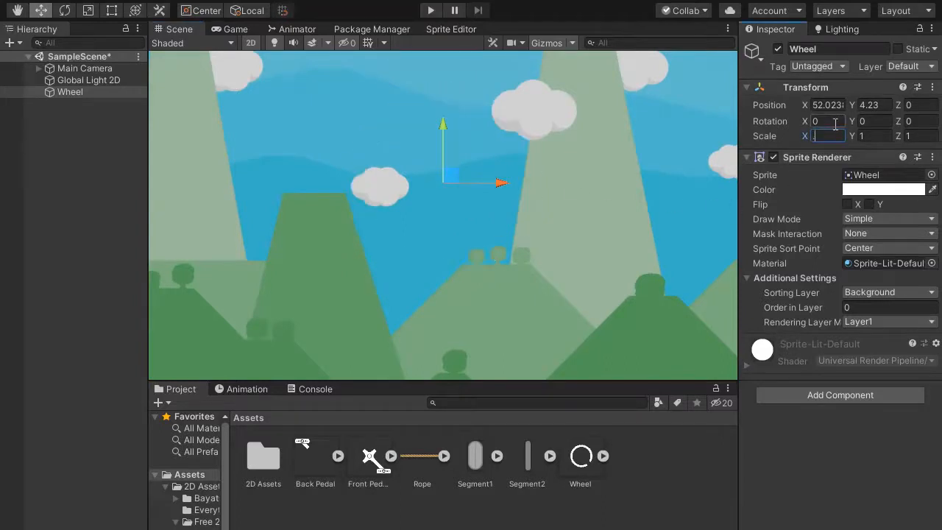
text(0.5)
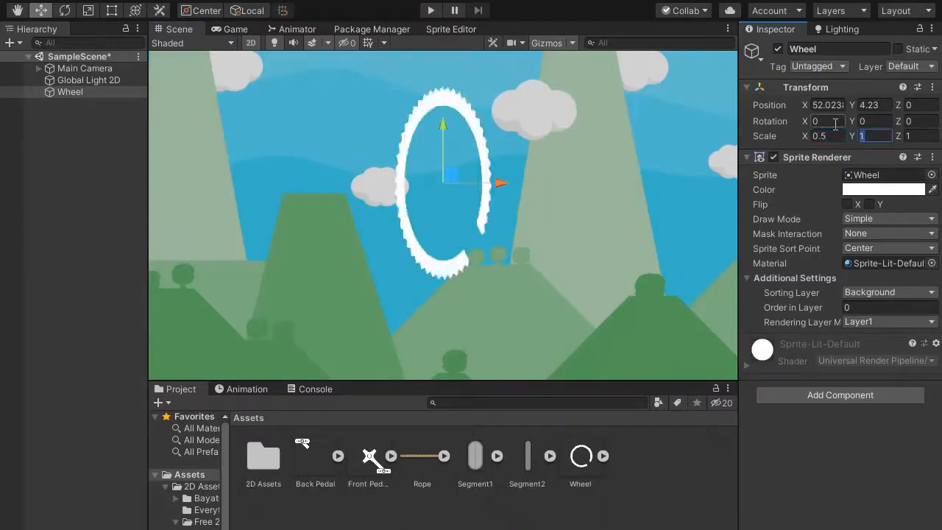
text(.5)
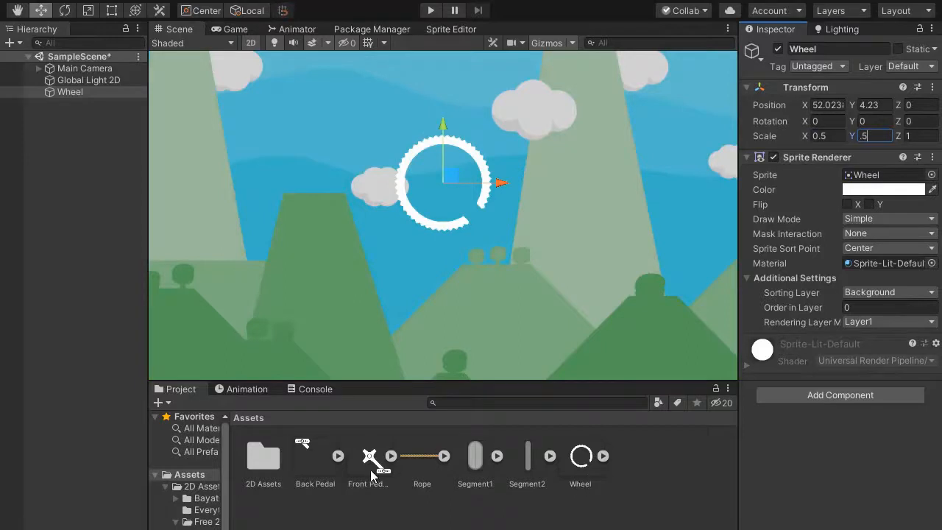
Add the Front Pedal sprite on the Background sorting layer with scale 0.5.
click(368, 456)
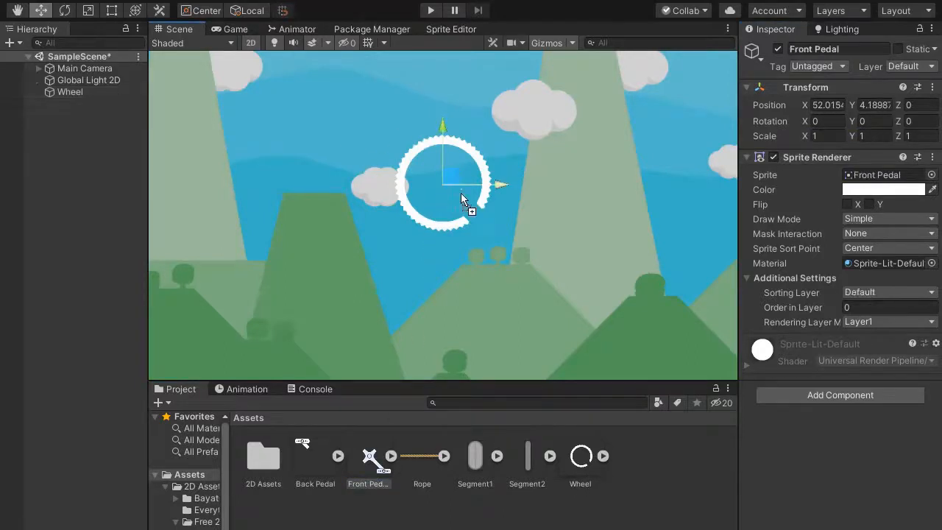
click(887, 292)
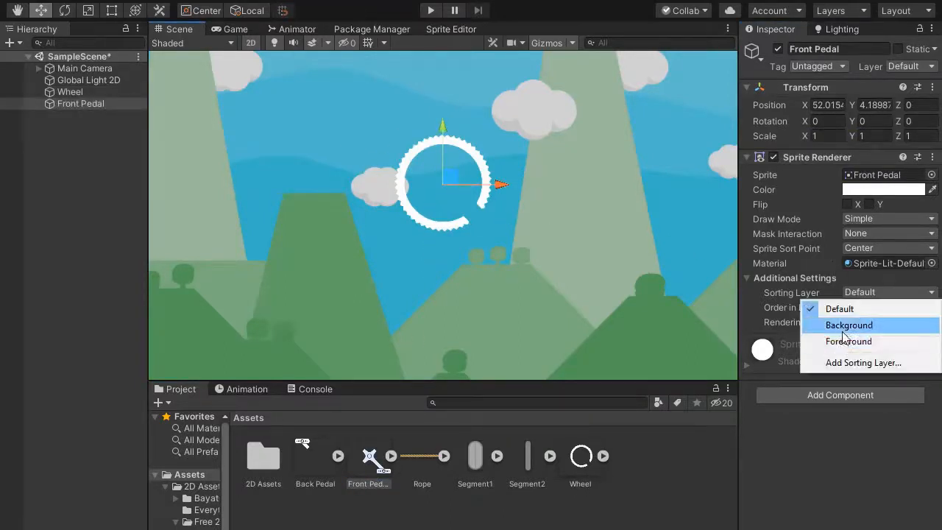
click(849, 325)
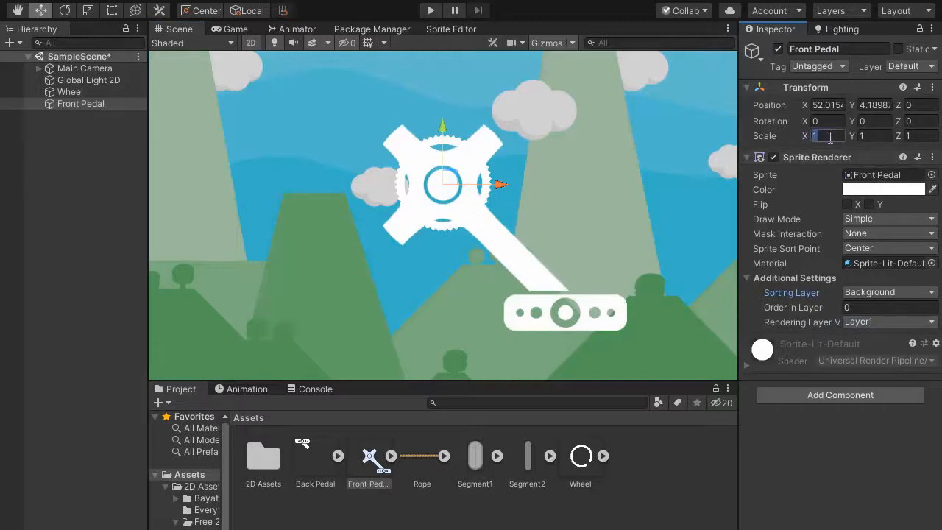
text(.5)
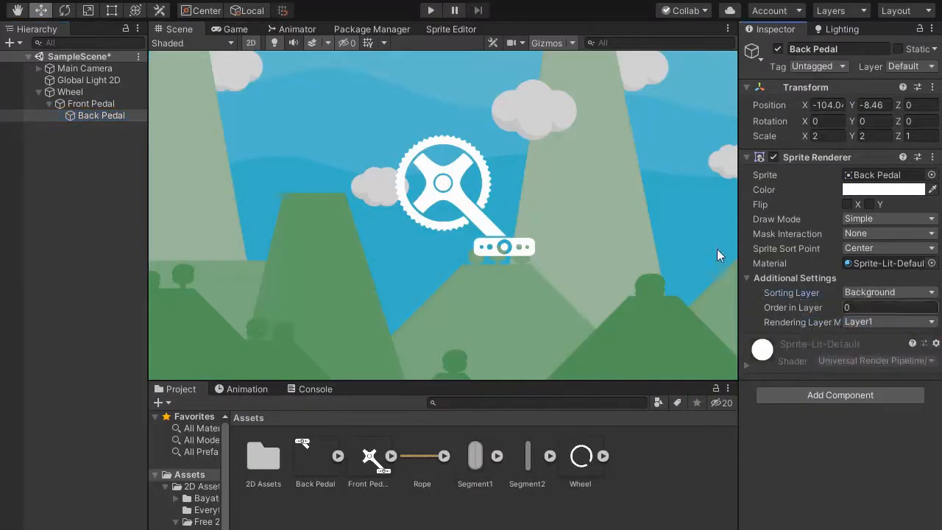
Reset Back Pedal's position and scale to 1, then set a Wheel transform value to -262.67.
click(827, 104)
text(0)
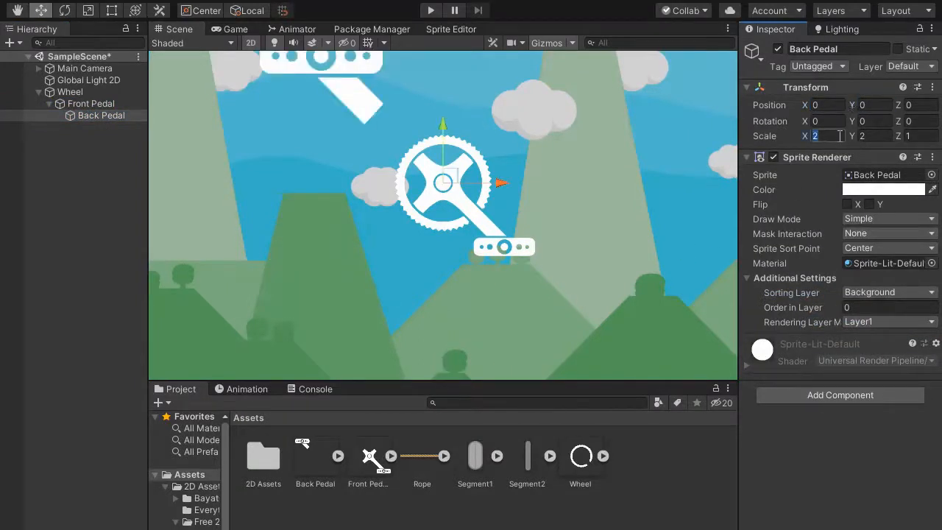
text(1)
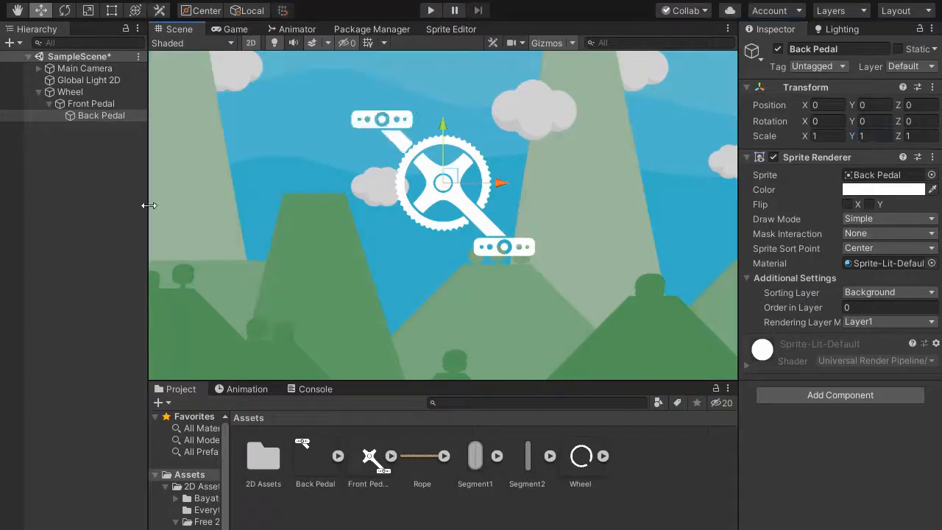
click(70, 92)
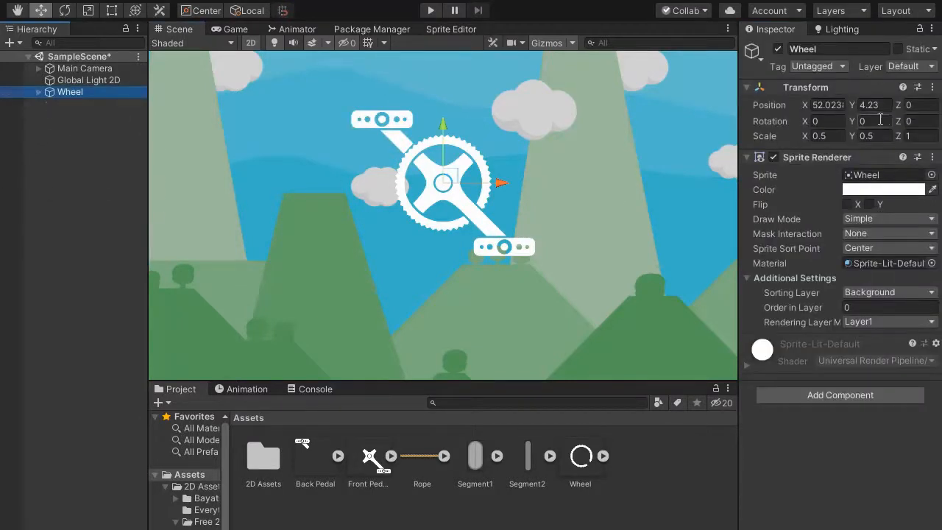
text(-262.67)
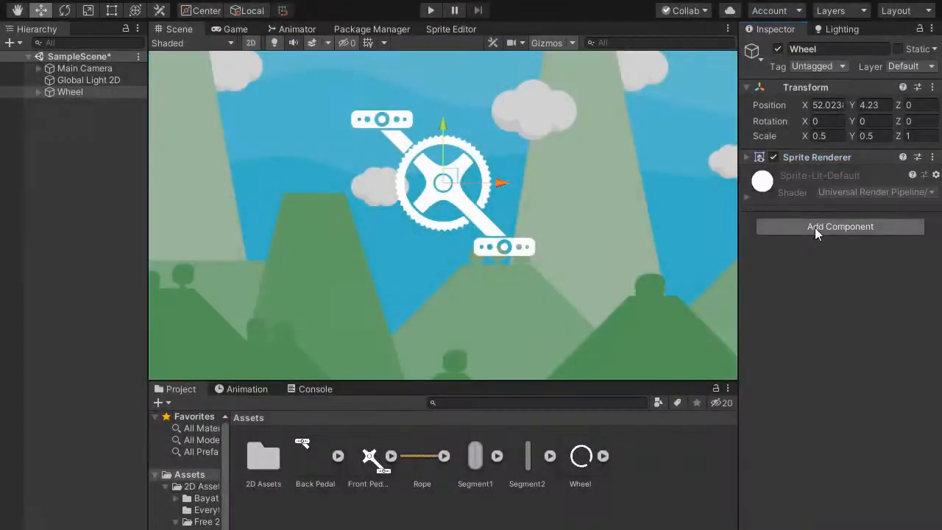
Add a Circle Collider 2D and a second Physics 2D component to the Wheel sprocket.
click(840, 226)
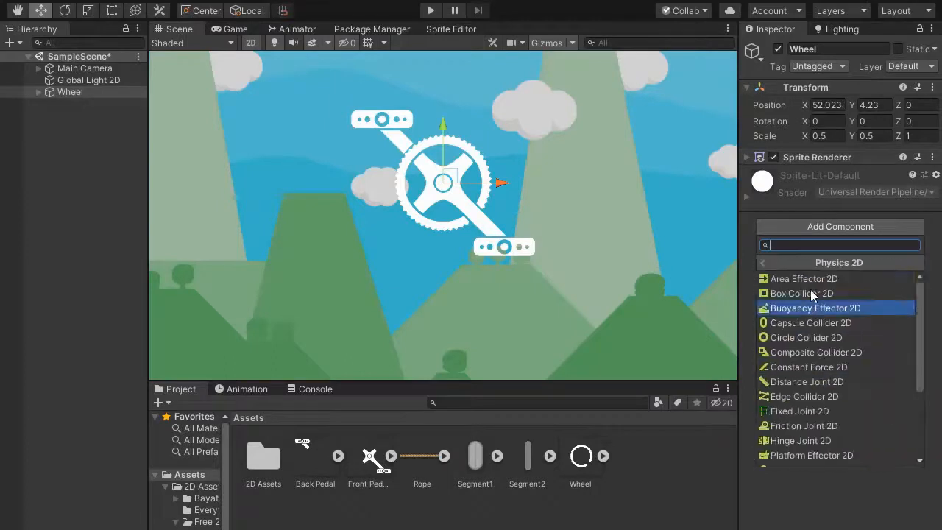
click(806, 337)
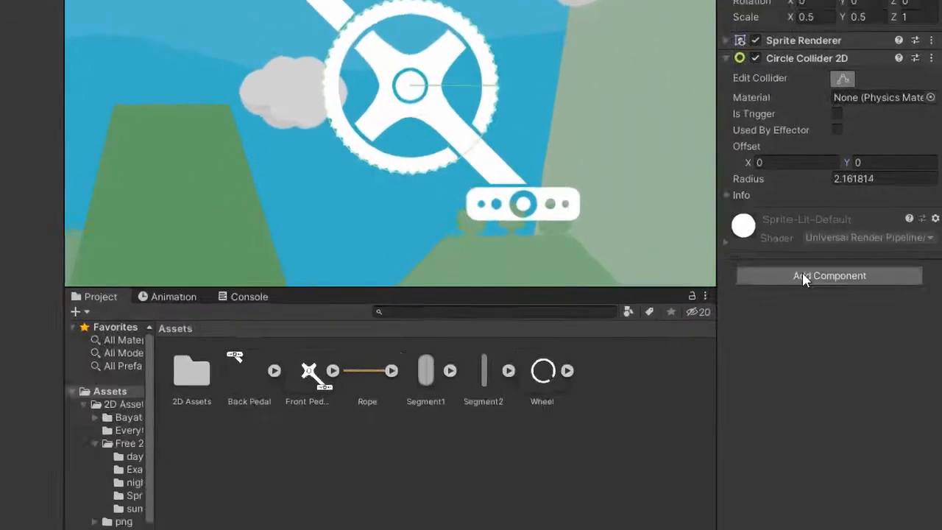
click(828, 275)
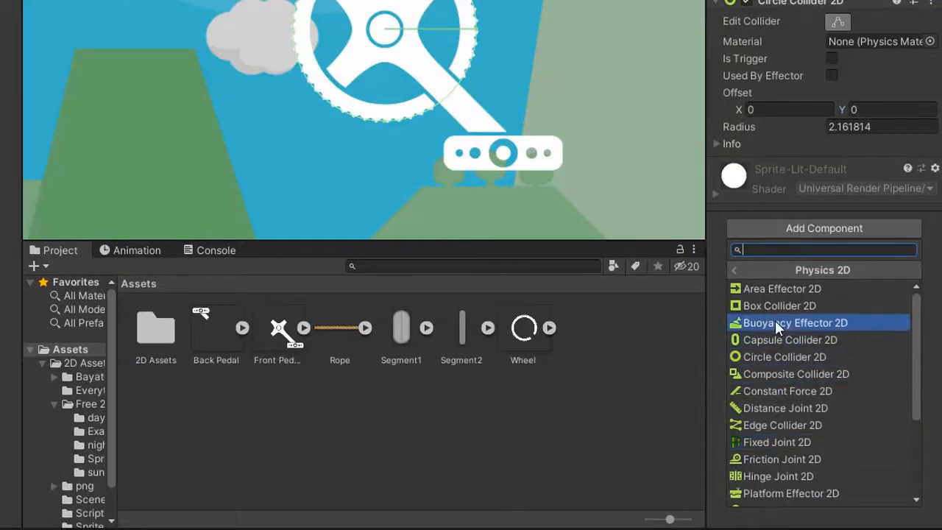
click(787, 312)
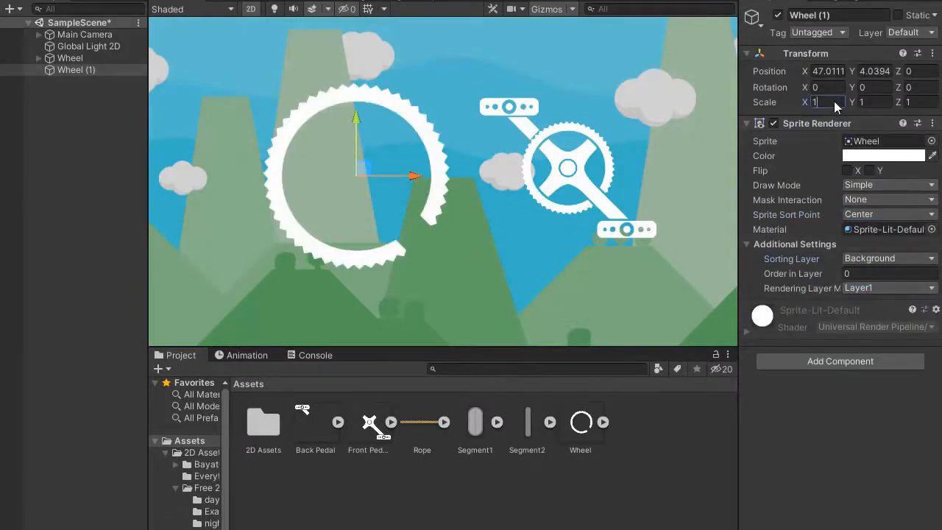
Scale the second, smaller wheel to 0.2.
text(.2)
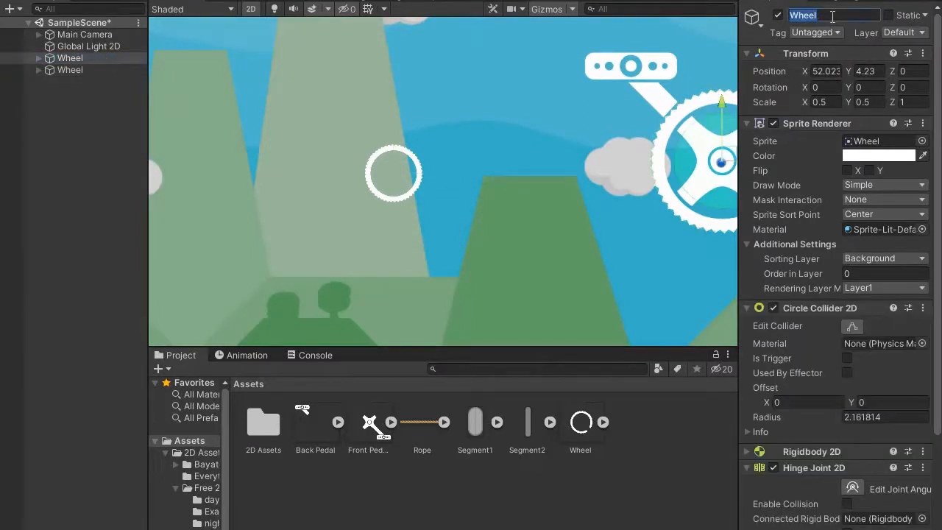
Rename the sprocket to Pedal and set the small wheel's collider radius to 2.3.
text(Pedal)
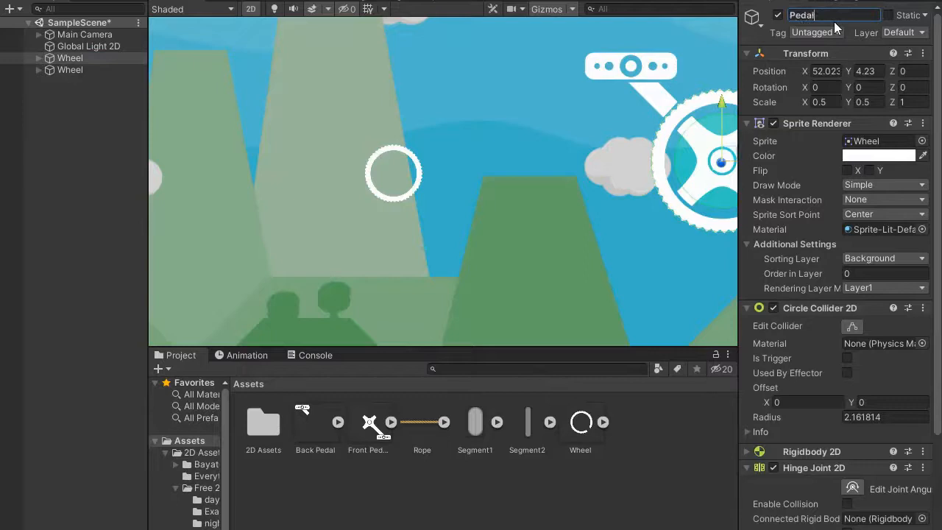
click(69, 69)
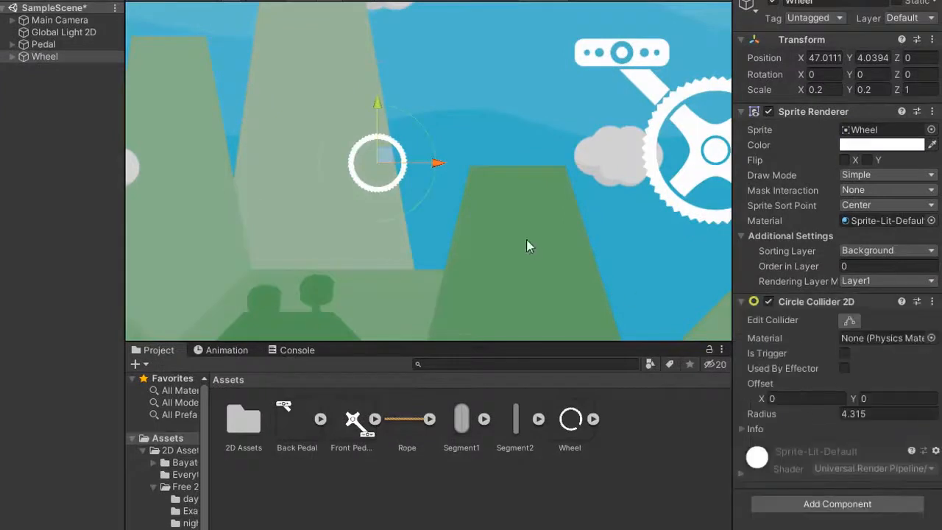
click(883, 413)
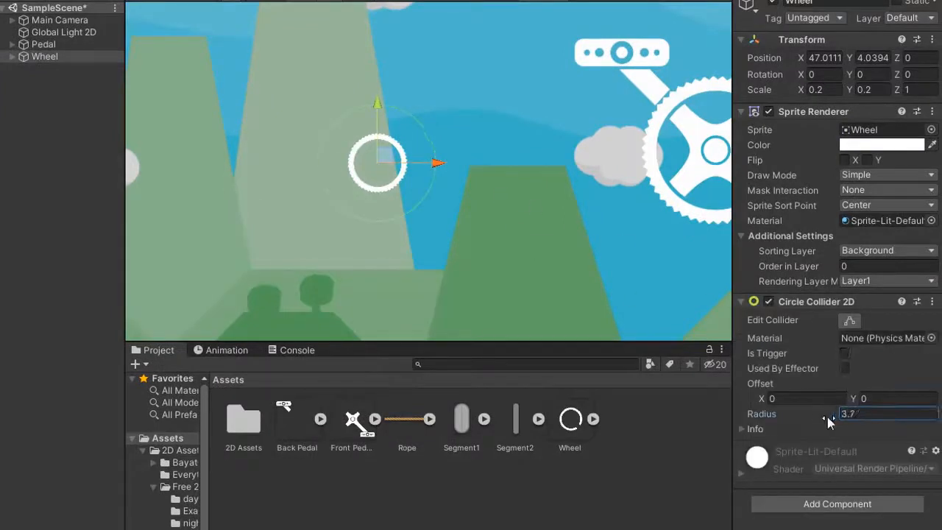
text(2.3)
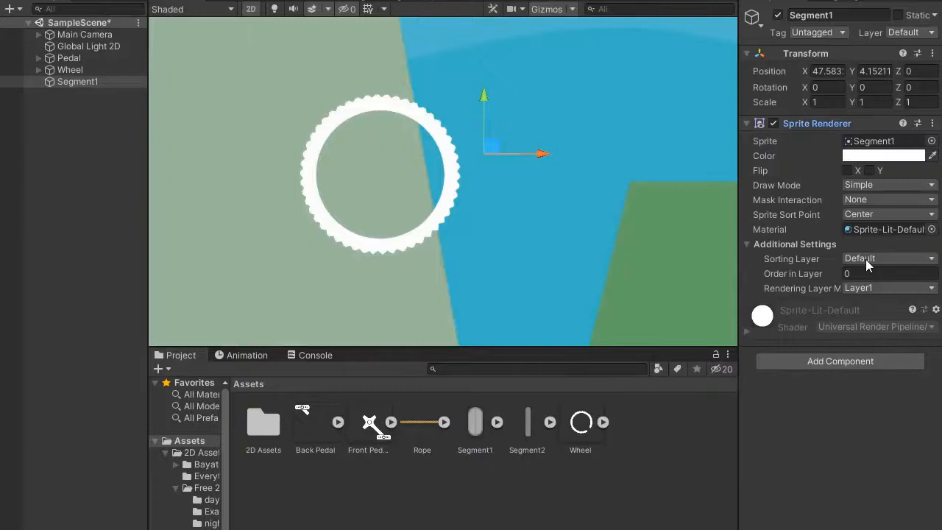
Put Segment1 on the Background sorting layer and set a Segment2 value to 0.9.
click(887, 257)
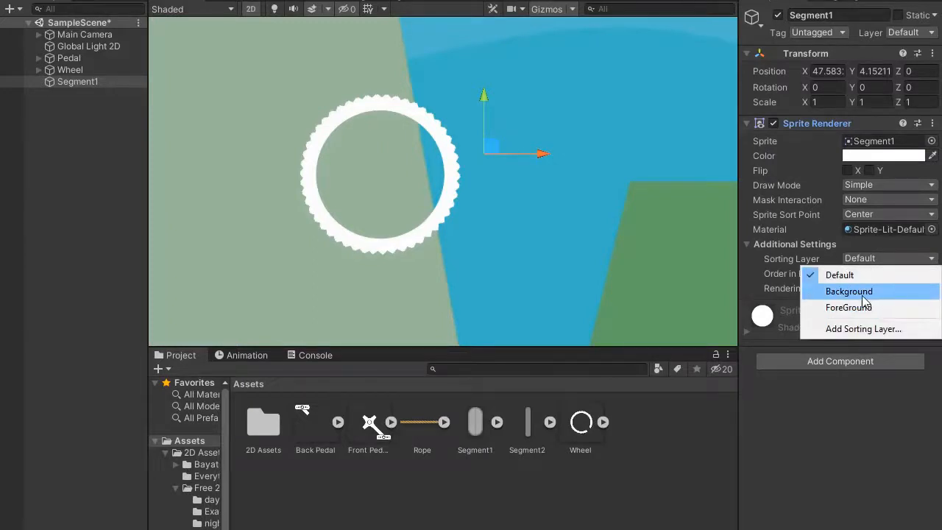
click(849, 290)
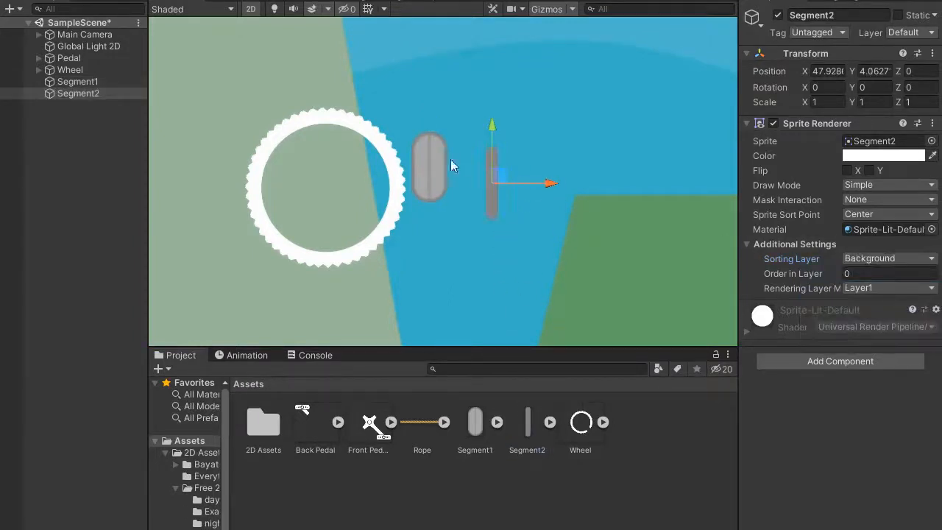
click(78, 104)
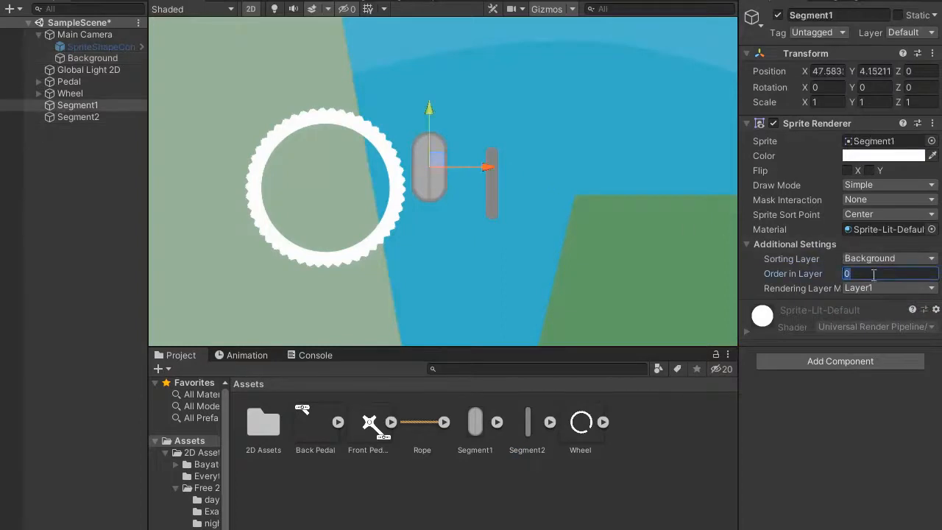
click(78, 117)
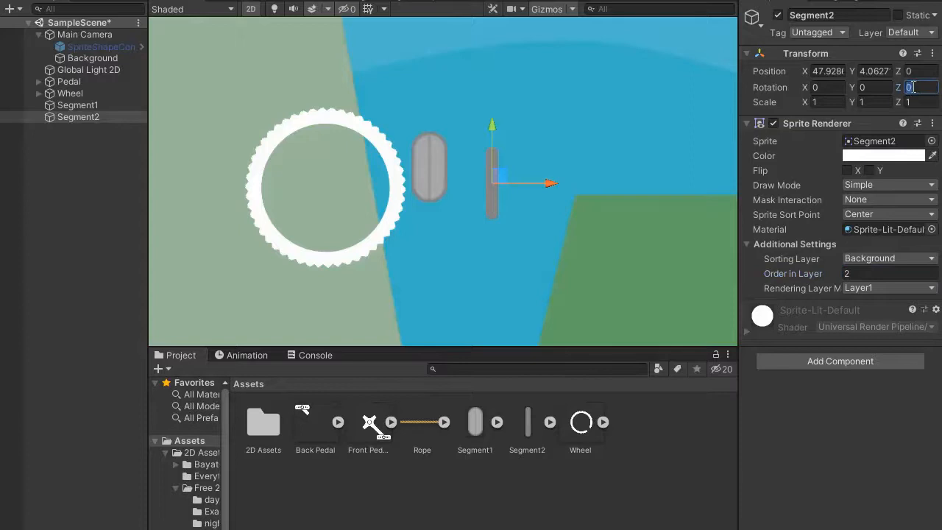
text(0.9)
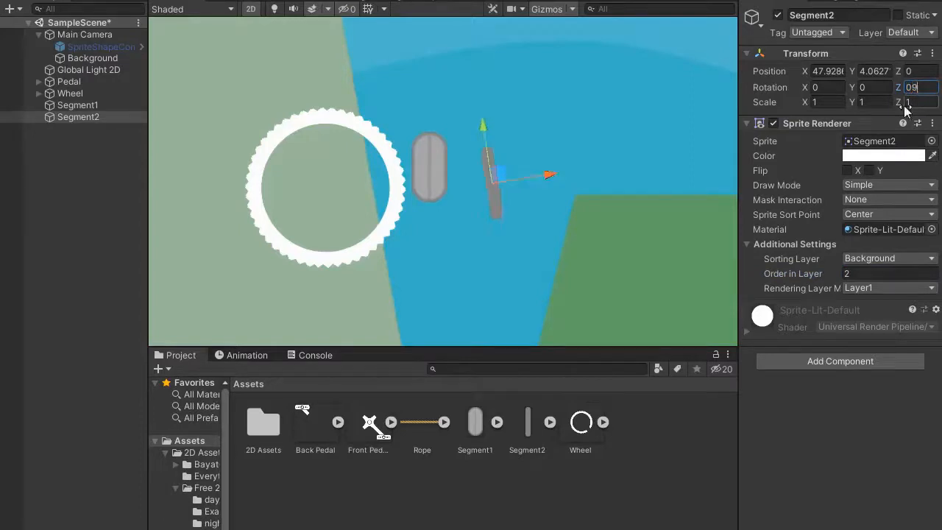
Rotate Segment1 by 90 degrees, set Segment2's value to 3, and adjust the link's order in layer.
click(77, 104)
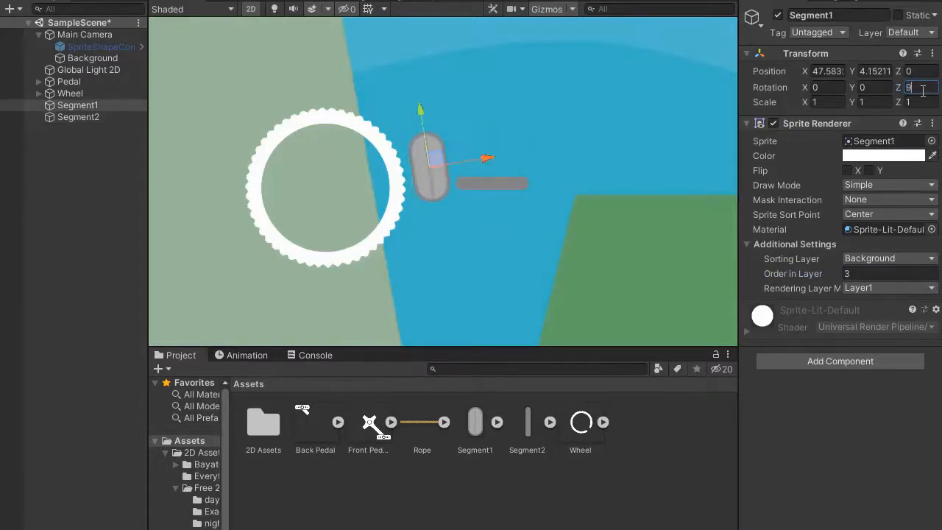
text(90)
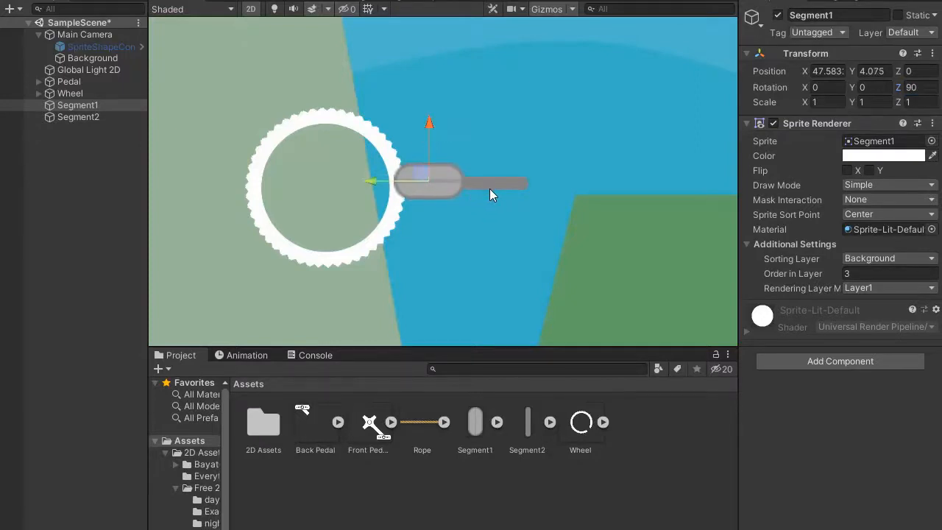
click(78, 117)
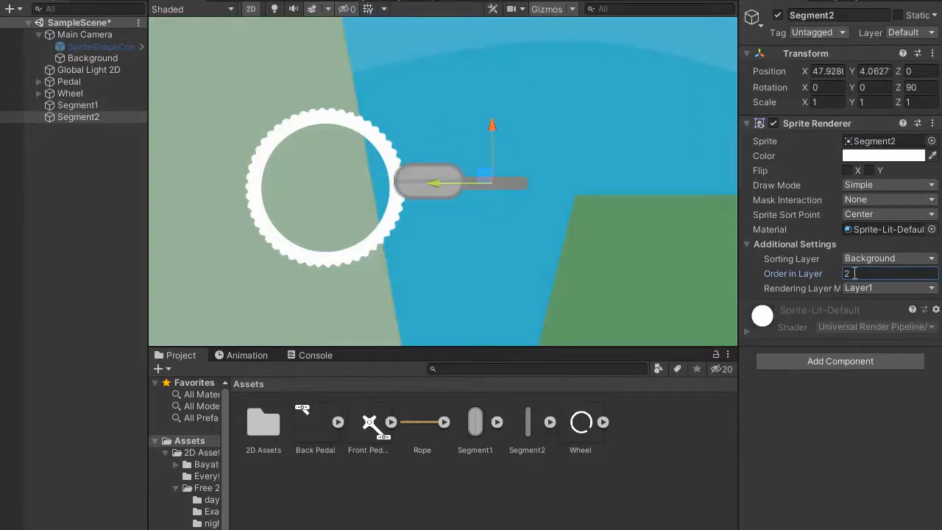
text(3)
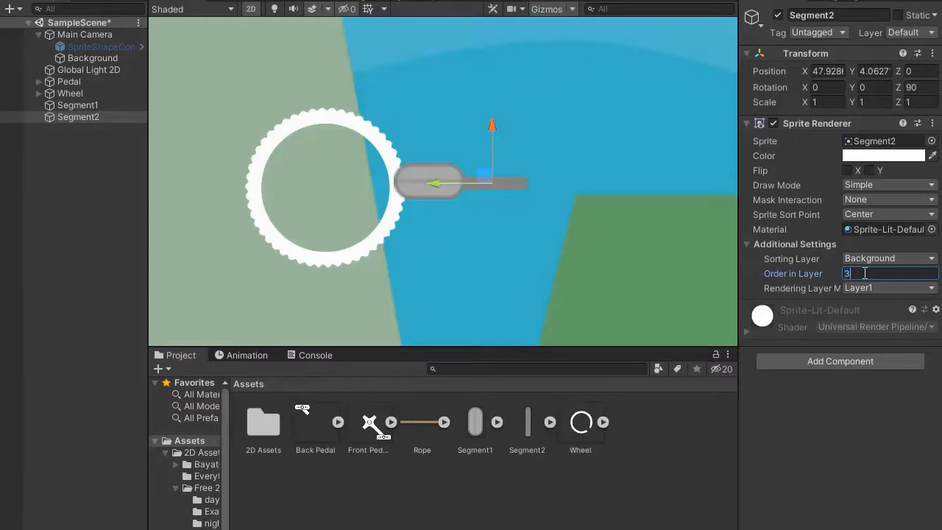
click(78, 104)
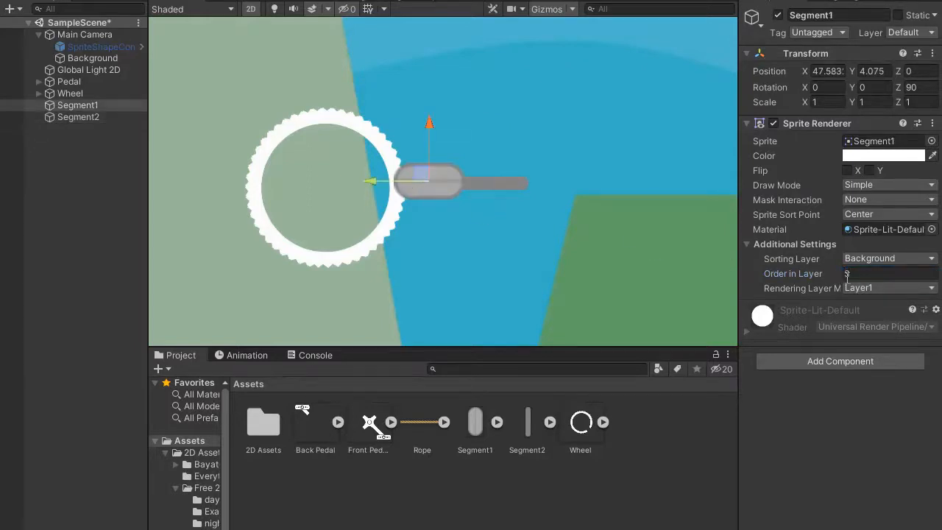
click(887, 273)
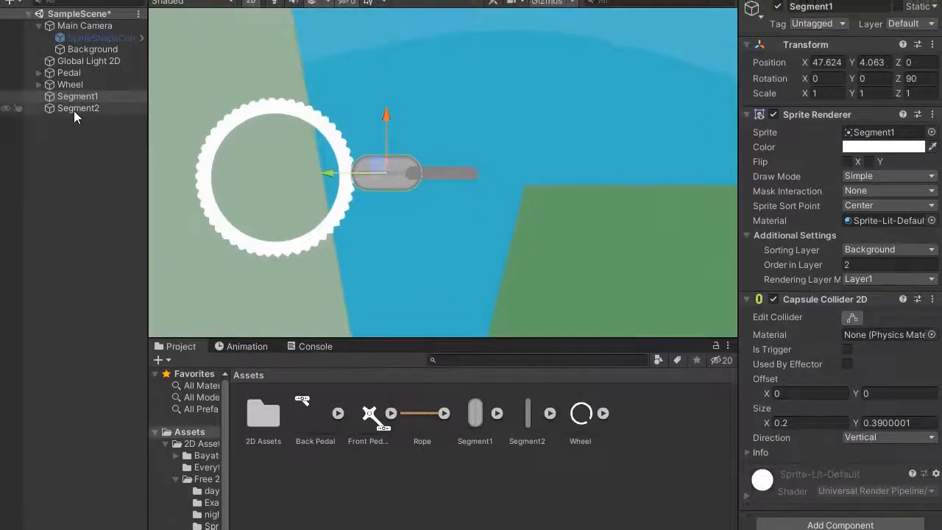
Add a Hinge Joint 2D to both Segment1 and Segment2 together.
click(77, 109)
text(h)
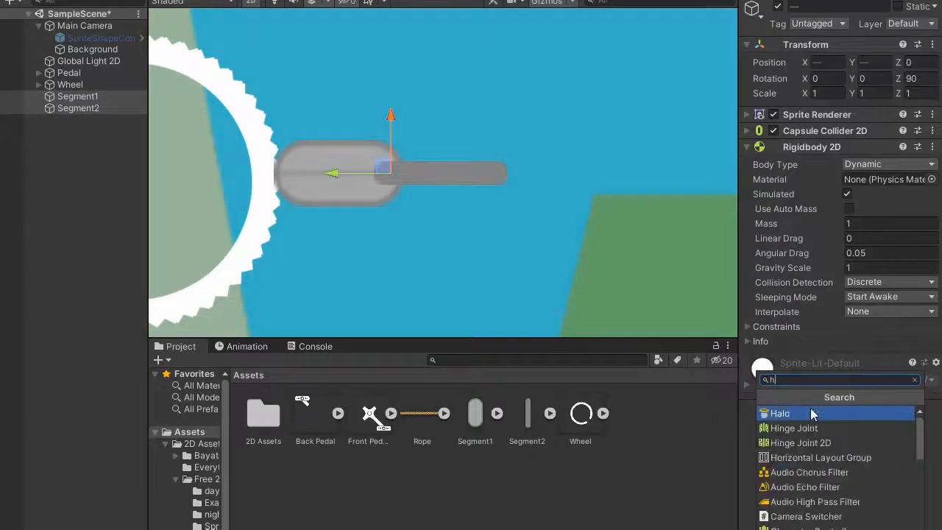
text(in)
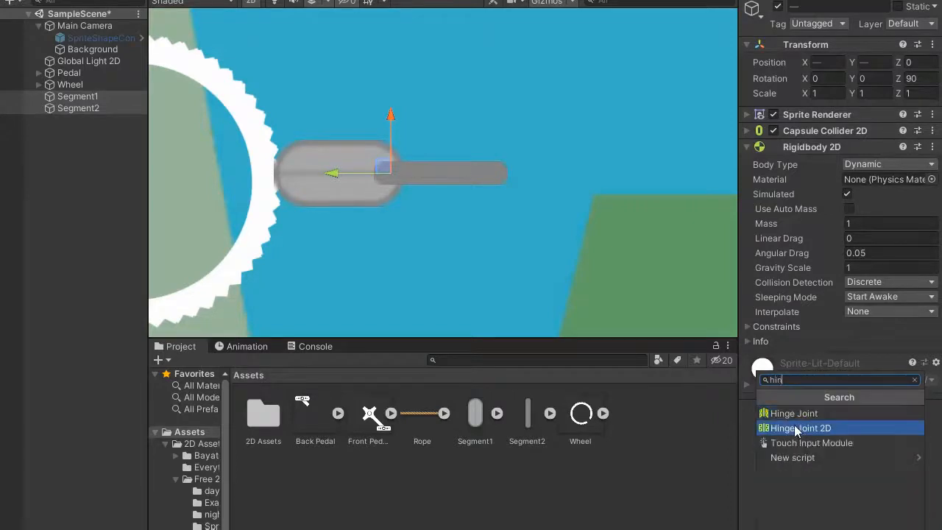
click(801, 427)
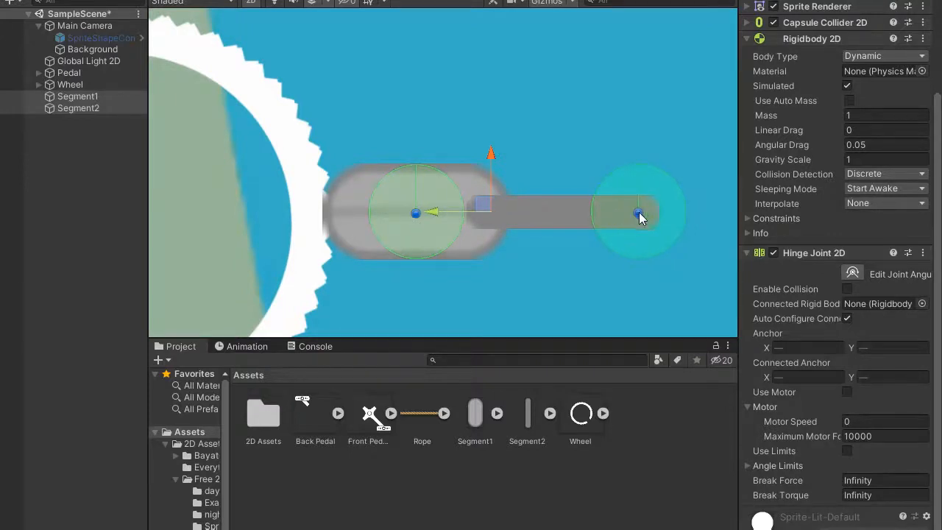
Drag the segments' hinge anchor pivots to the ends of the links.
drag(639, 213, 416, 214)
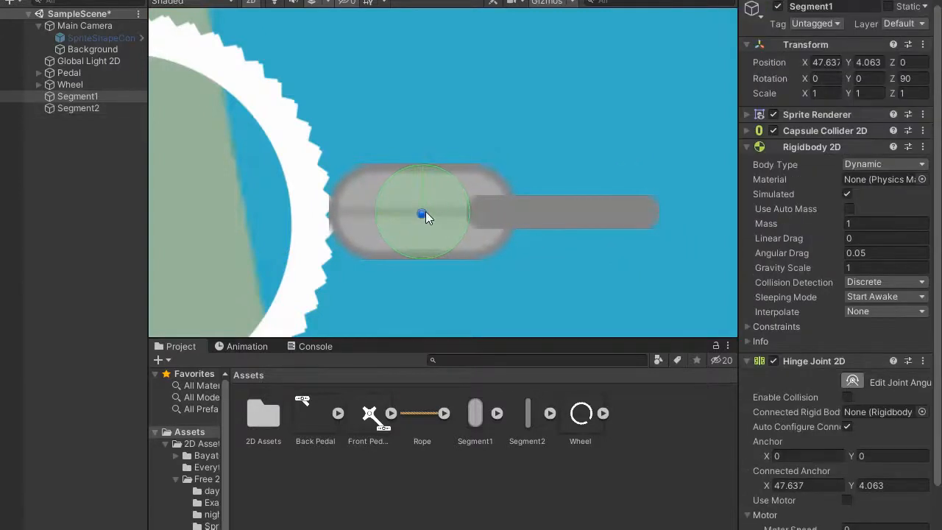
drag(422, 213, 477, 211)
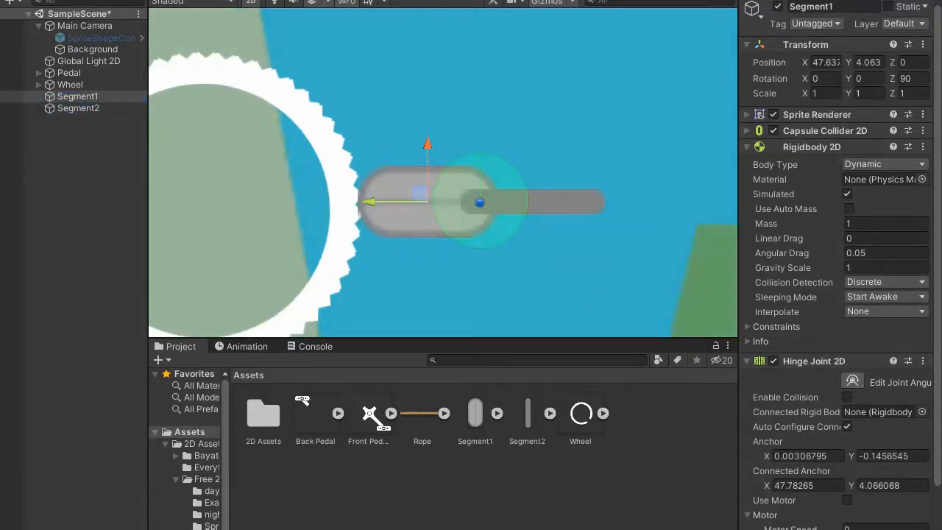
click(78, 108)
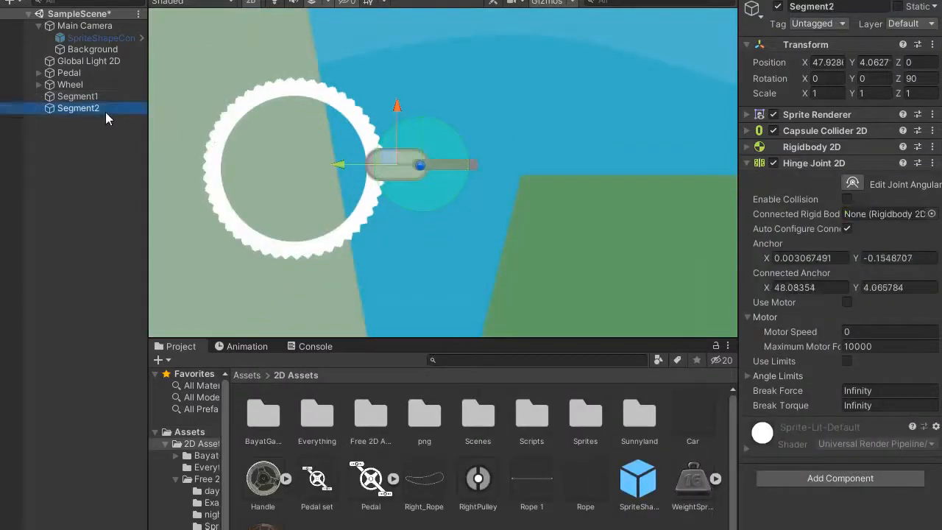
click(78, 96)
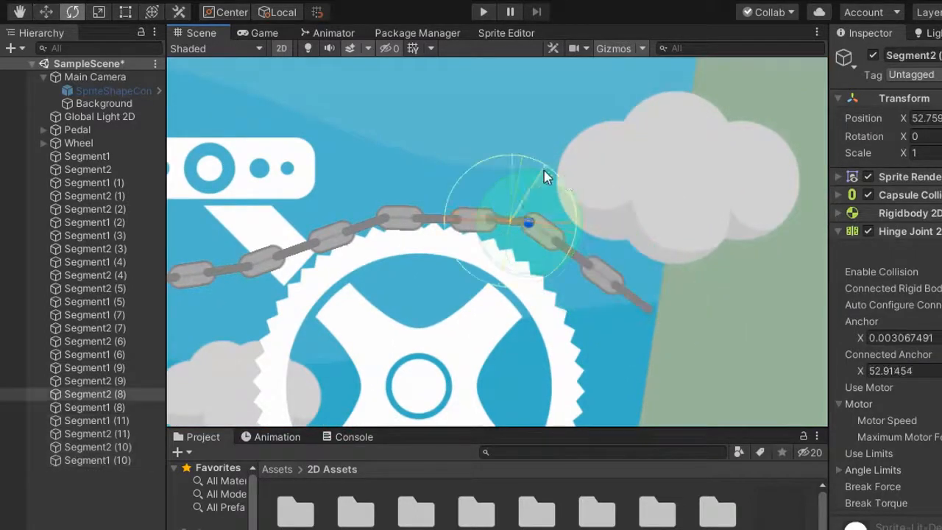
Angle a duplicated chain link to follow the sprocket's curve.
click(96, 421)
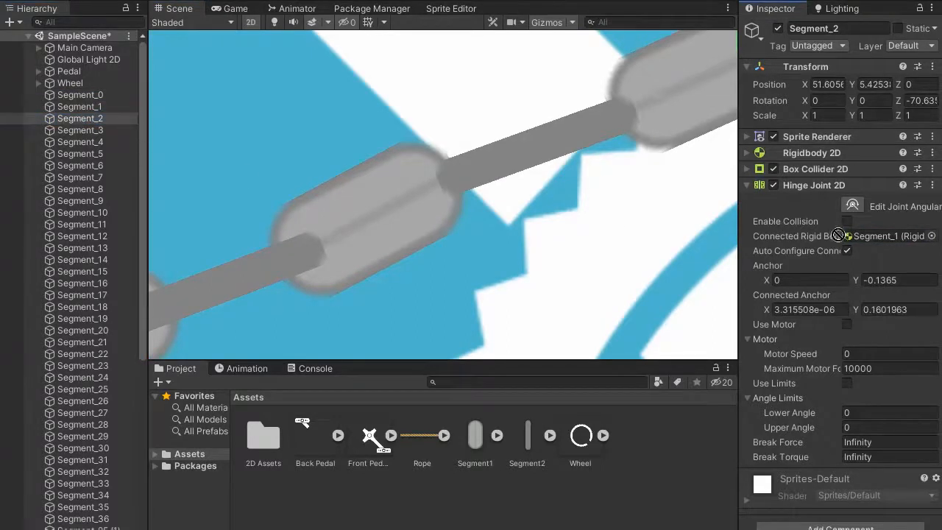
Inspect Segment_3's hinge and connect Segment_6's hinge to the previous link.
click(80, 130)
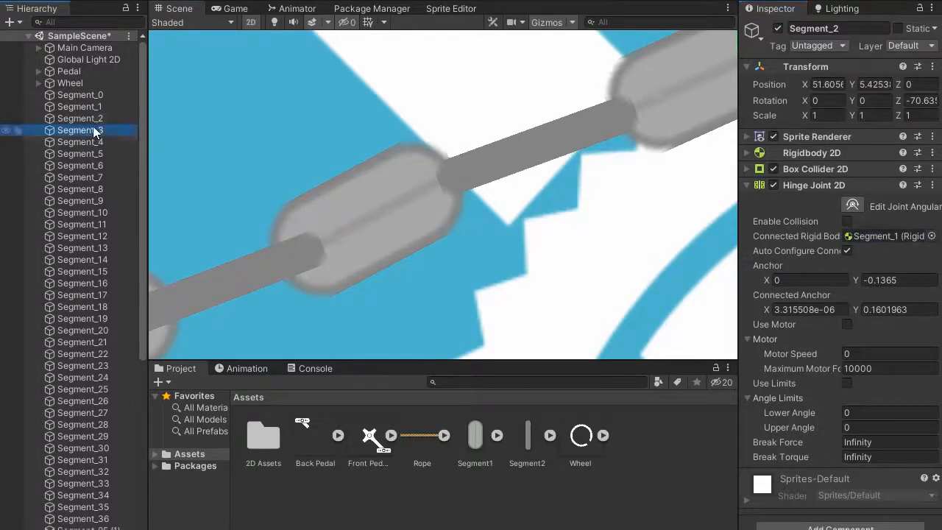
click(79, 142)
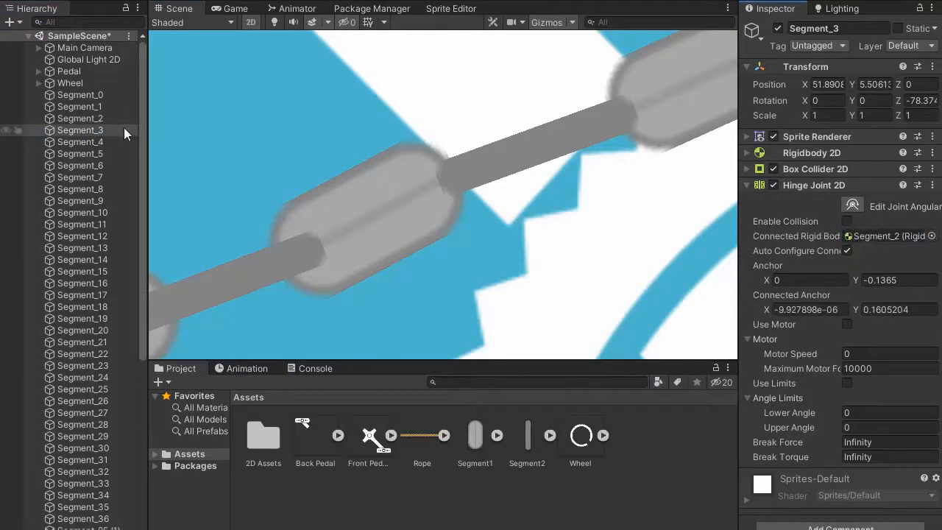
click(79, 165)
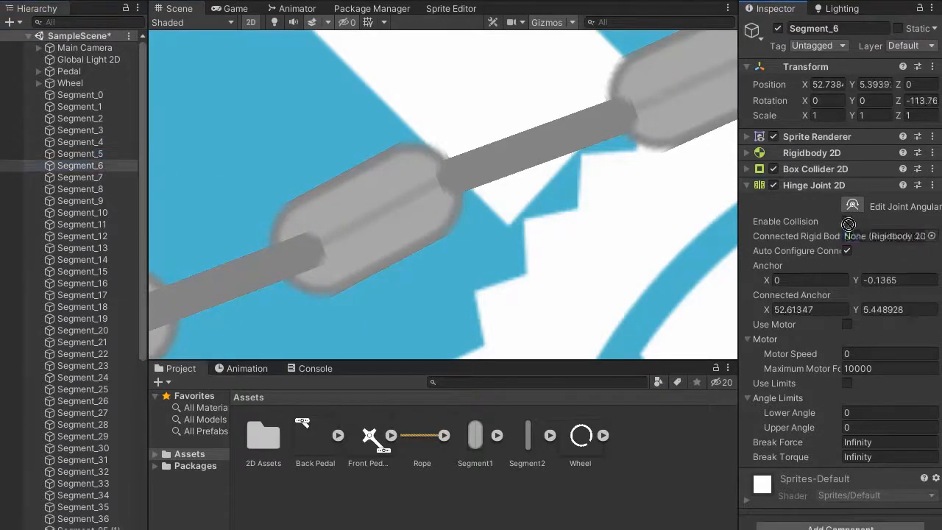
click(80, 188)
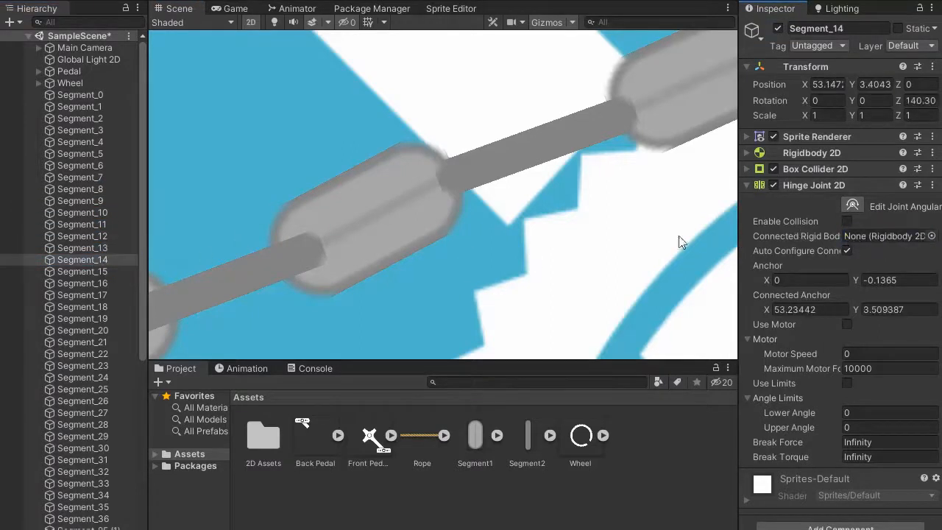
Hinge Segment_14 to Segment_13 and verify which link Segment_17 joins.
click(83, 259)
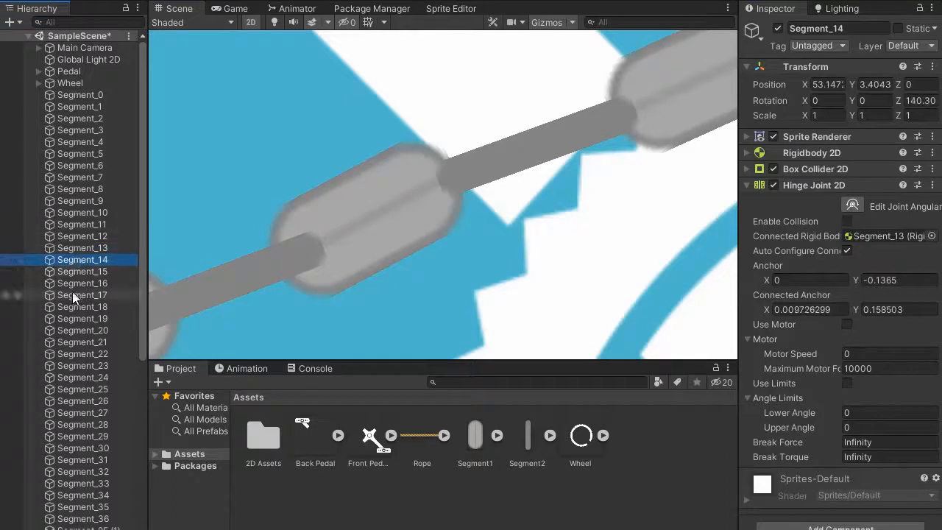
click(82, 294)
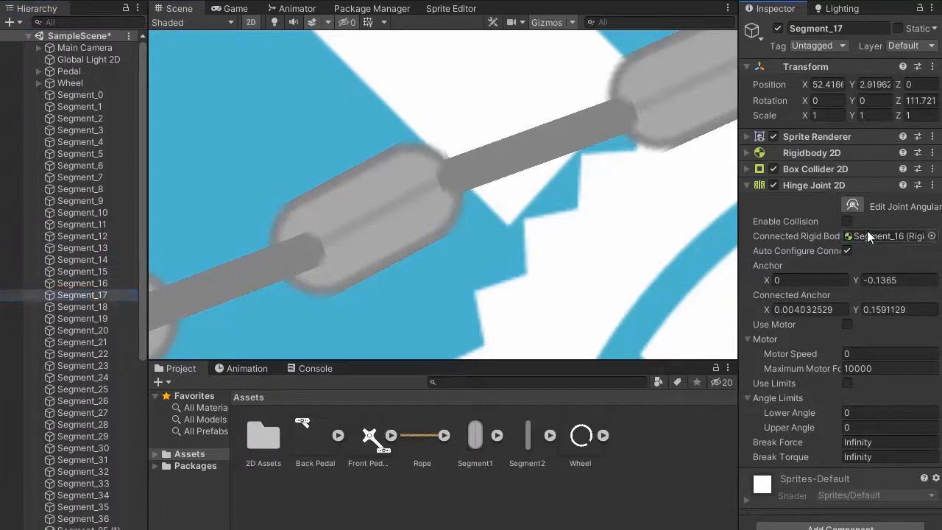
click(82, 341)
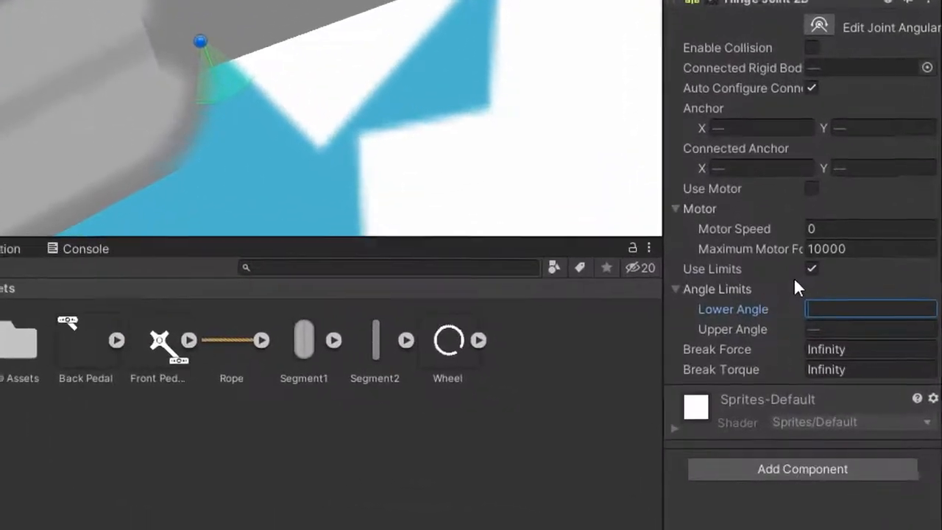
Enter -30 as the hinge Lower Angle, then select the first chain link.
text(-30)
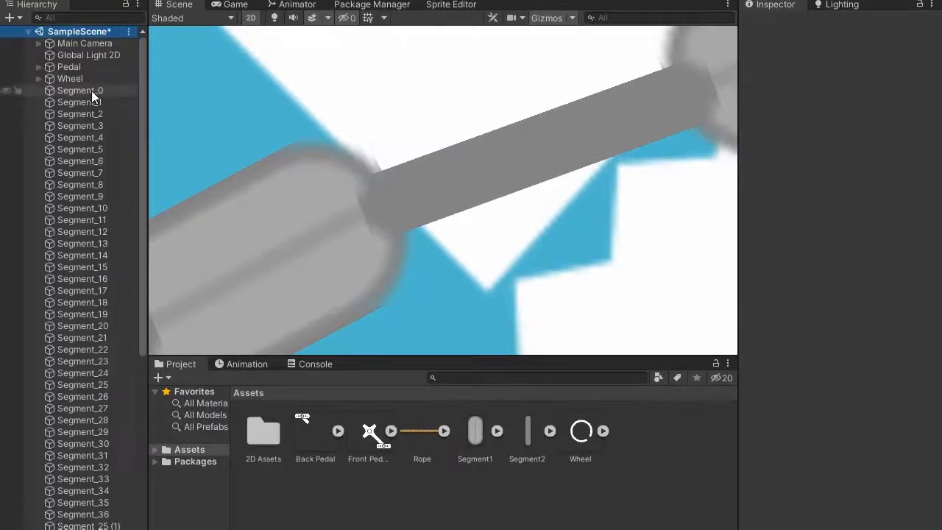
click(80, 90)
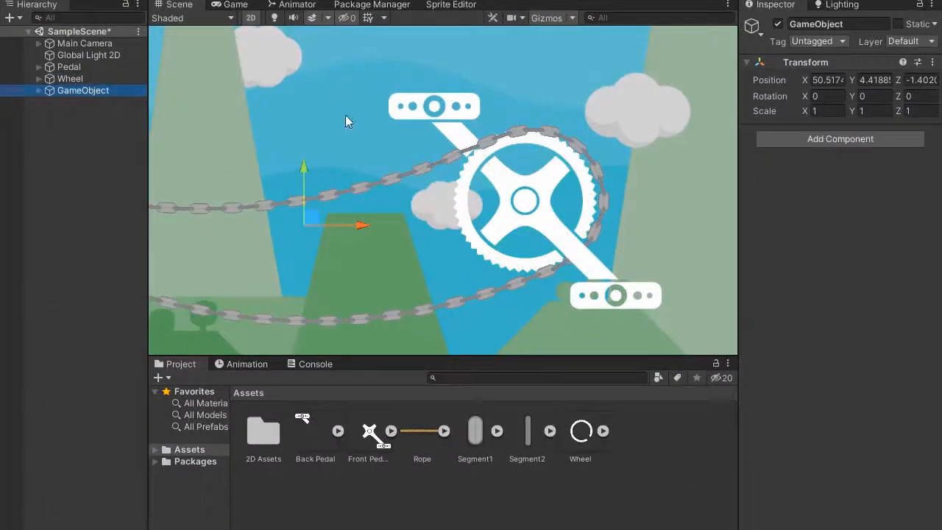
Name the empty group Chain, expand it, and hinge Segment_1 to Segment_0.
double_click(816, 23)
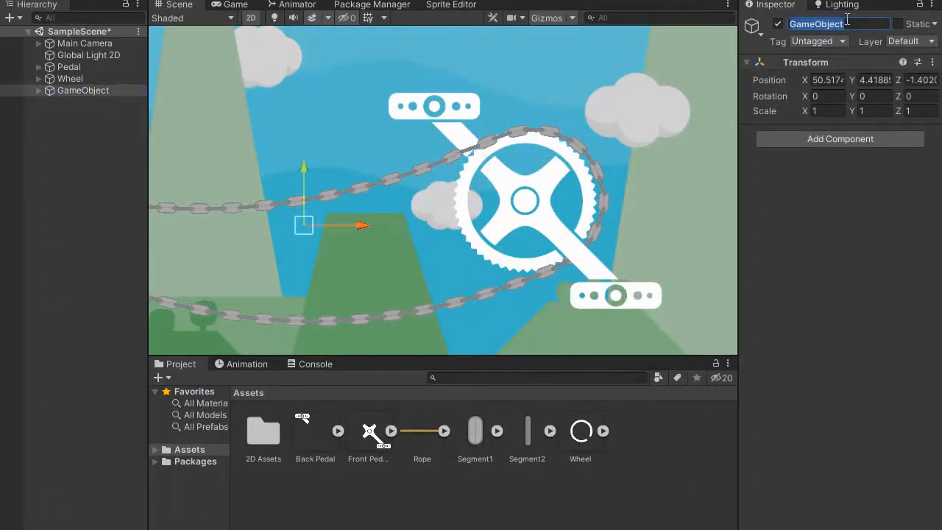
text(Chain)
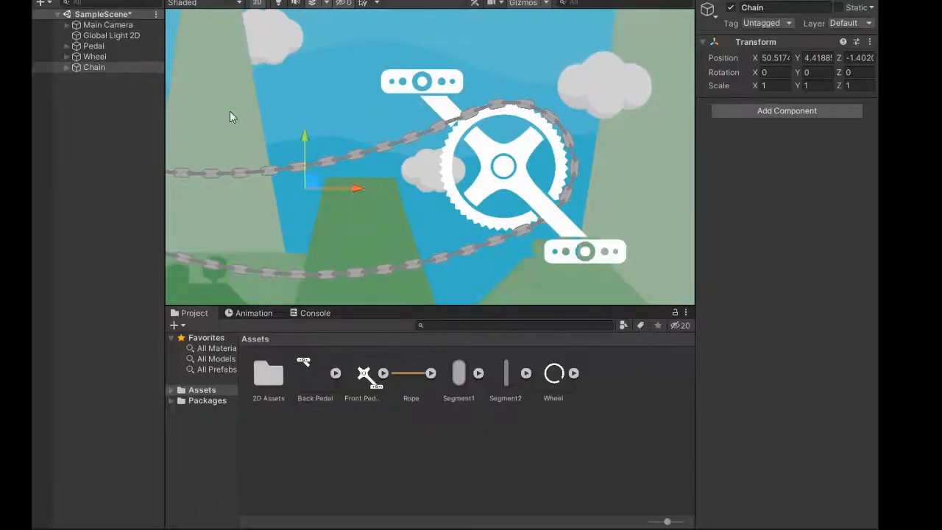
click(67, 67)
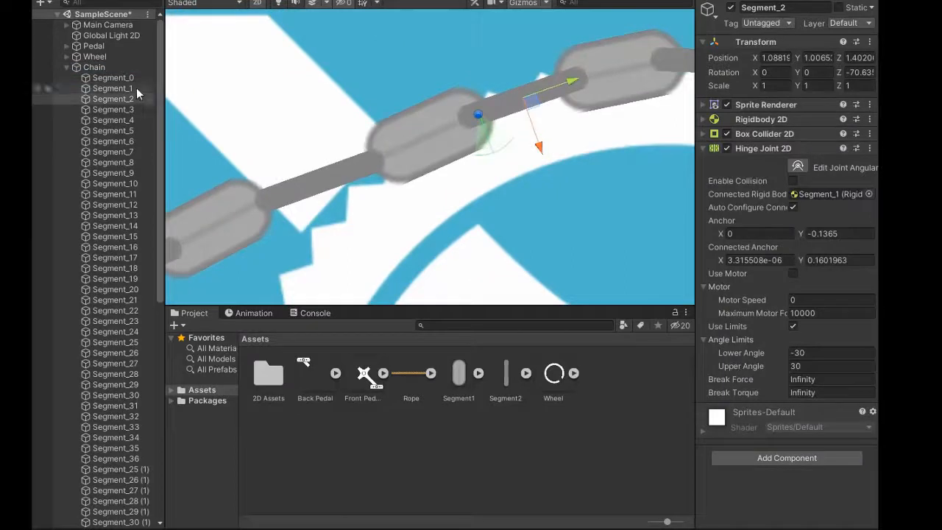
click(113, 77)
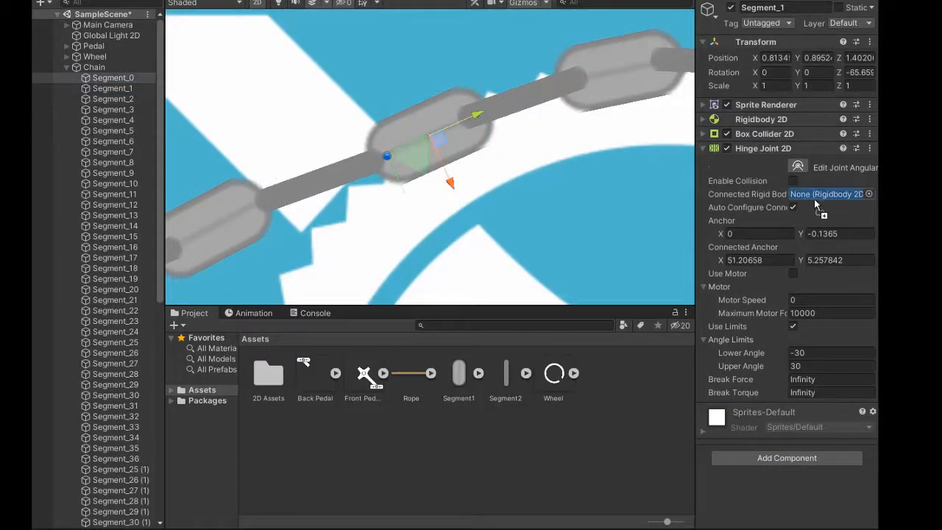
click(824, 193)
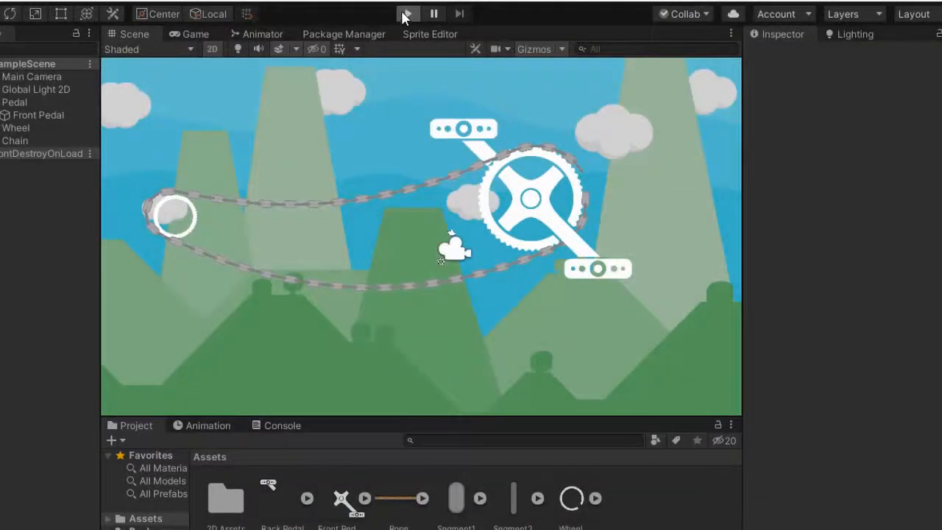
Play the scene and enable the Pedal's hinge motor at speed 46.39.
click(407, 13)
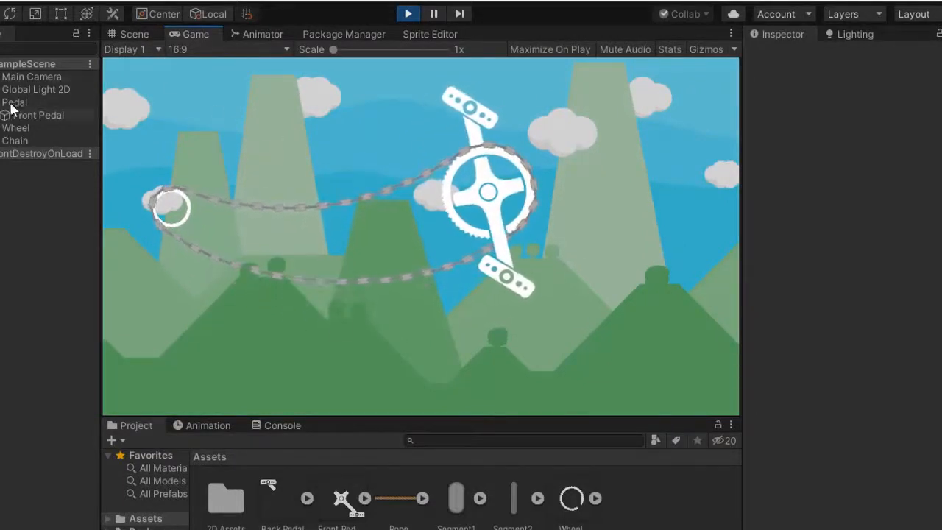
click(15, 102)
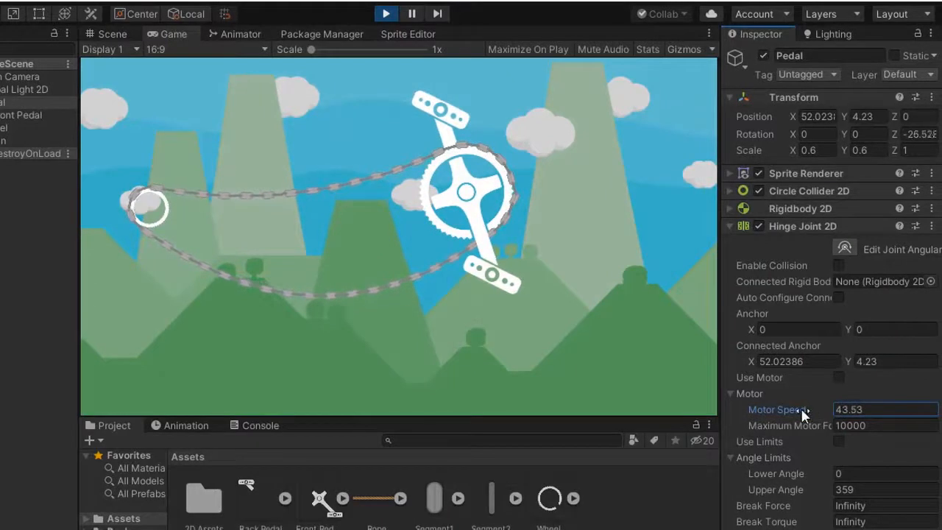
click(839, 377)
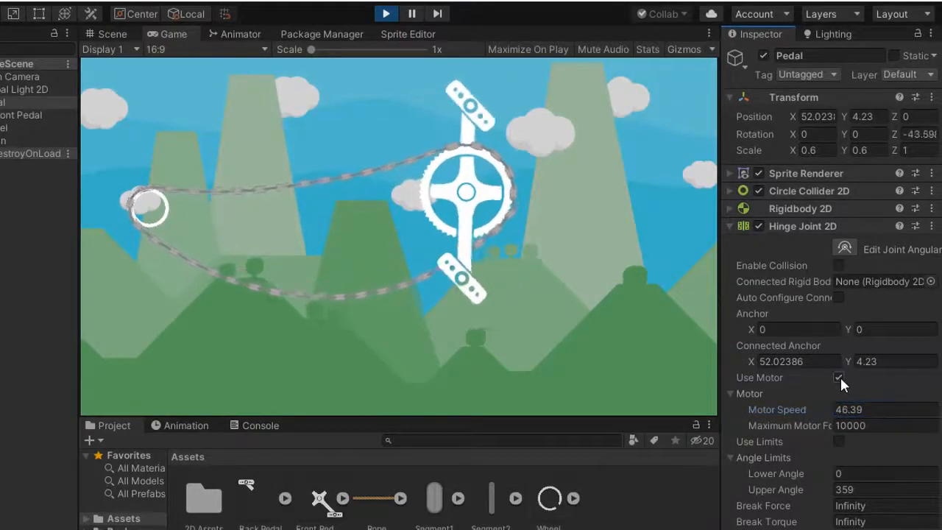
click(838, 377)
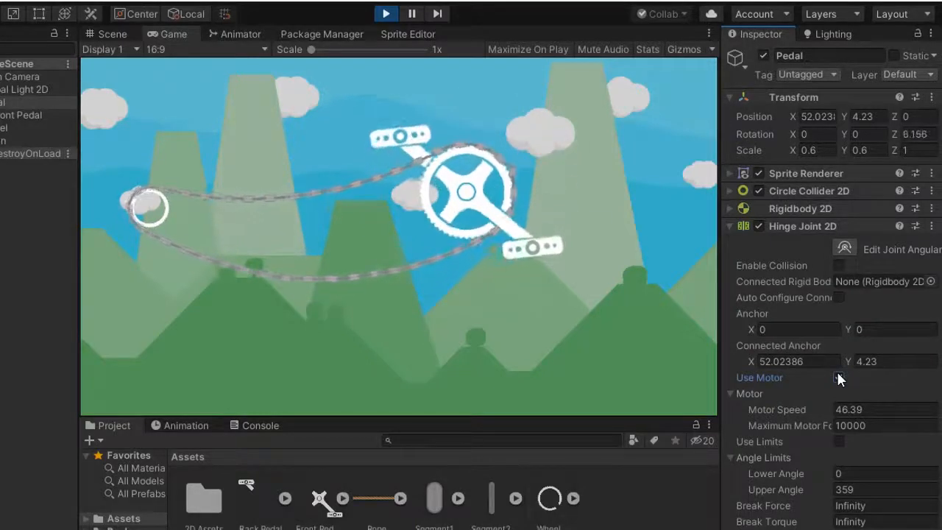
click(838, 376)
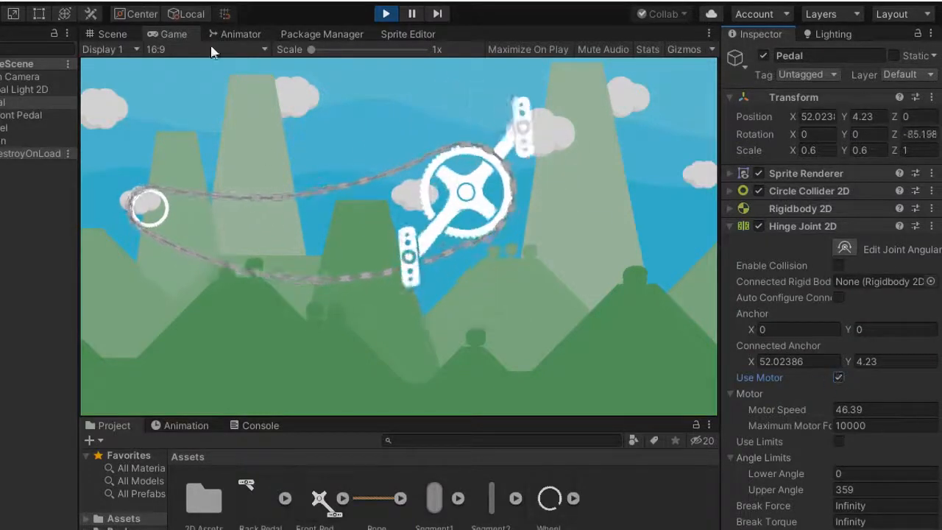